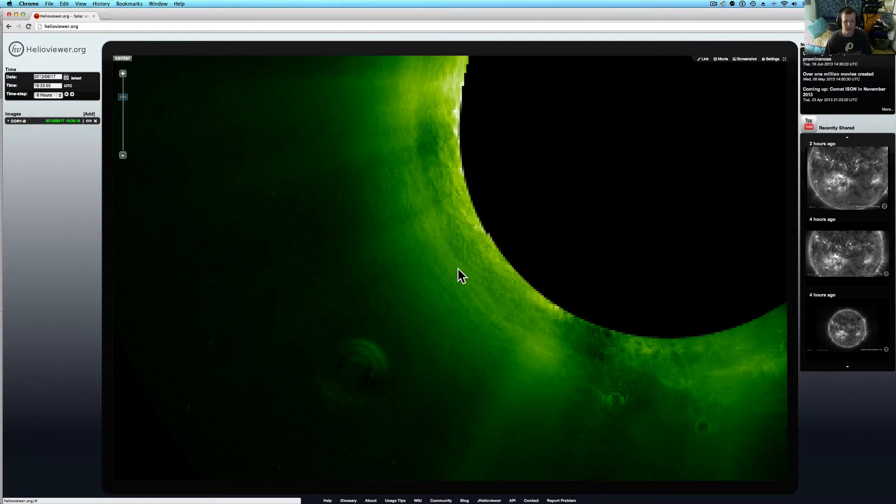
mouse_move(495, 303)
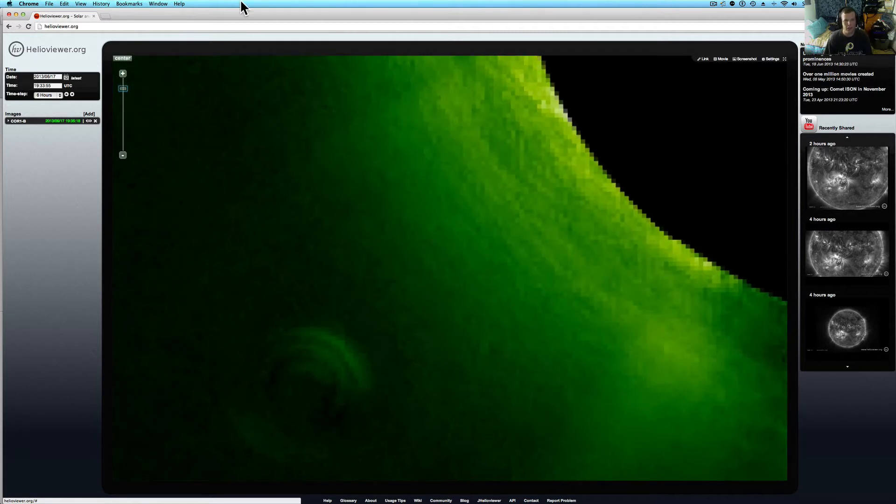
mouse_move(76, 38)
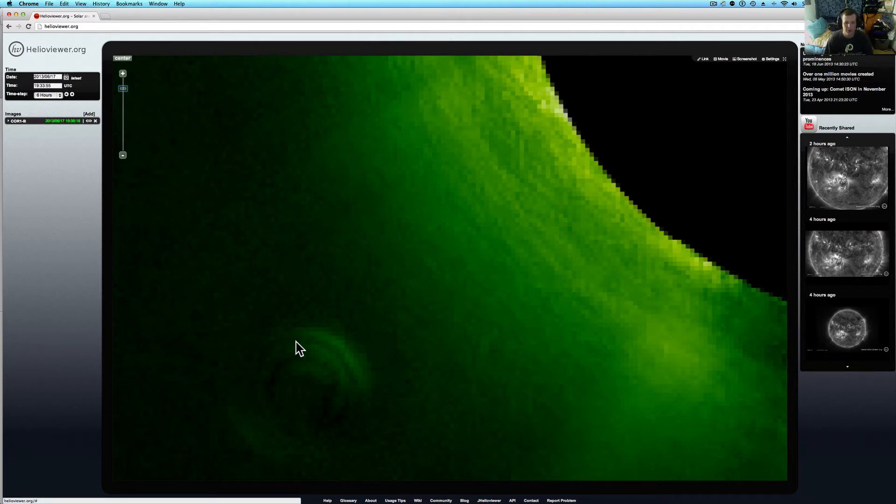
mouse_move(248, 327)
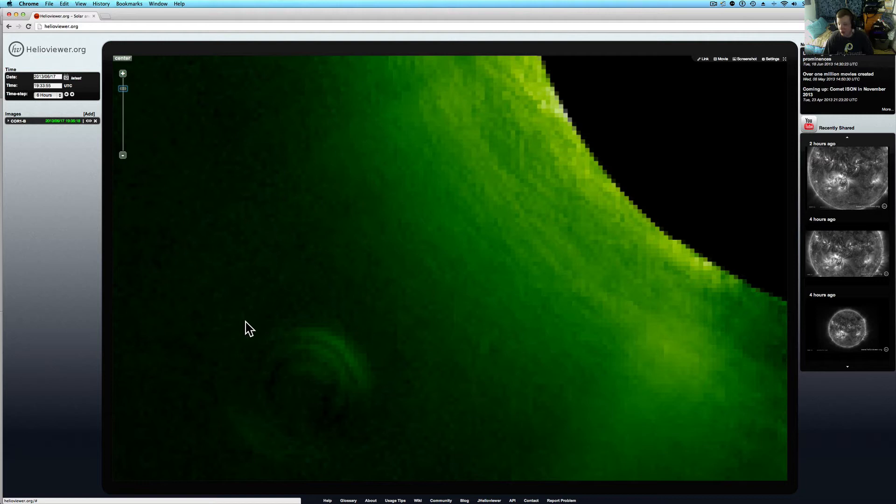
mouse_move(427, 463)
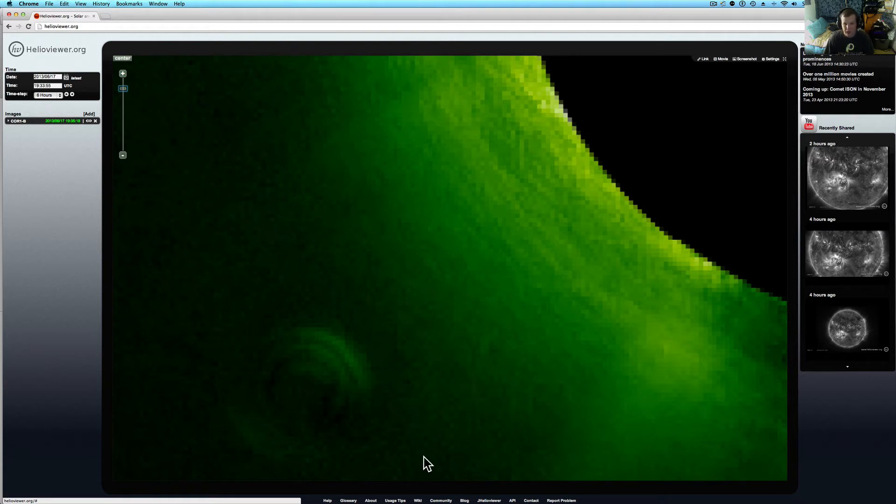
mouse_move(154, 95)
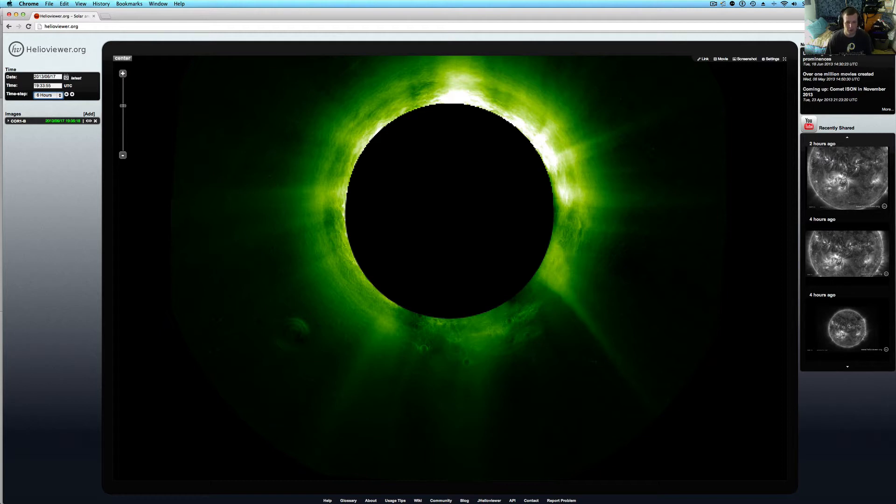
mouse_move(389, 220)
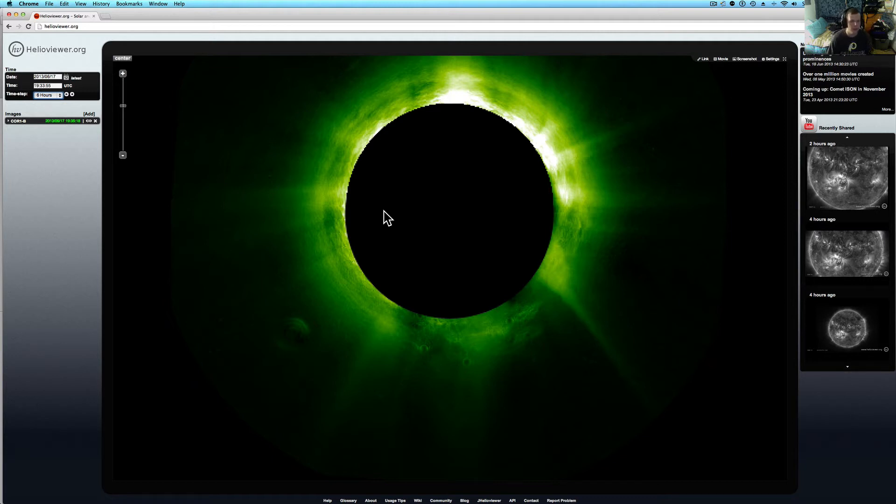
mouse_move(337, 223)
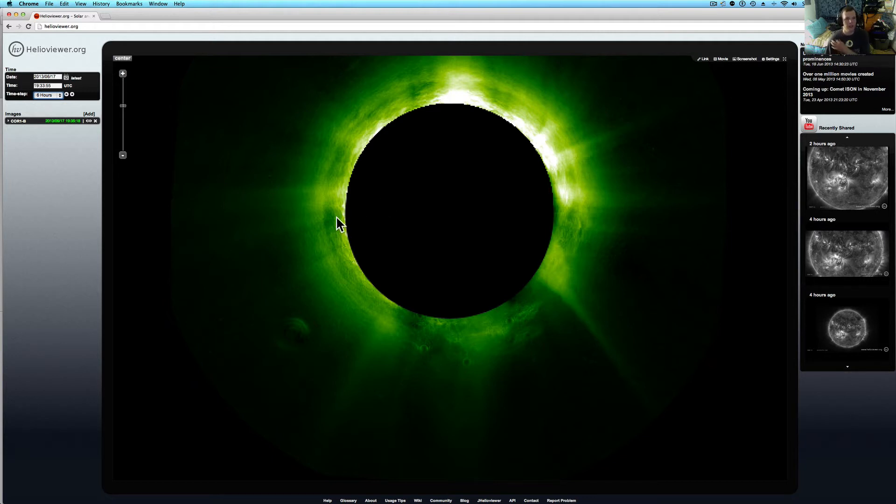
- Use a 28-day time step to go back five steps, then forward three to 2013/04/22
click(47, 95)
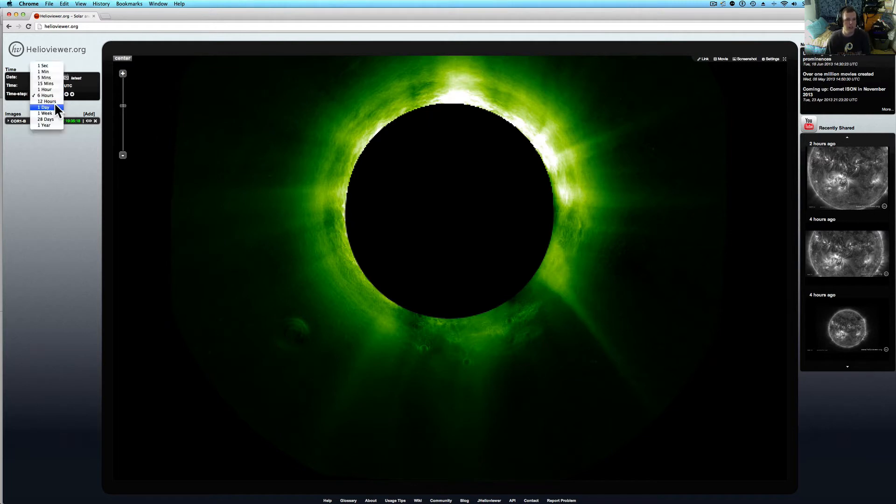
click(45, 119)
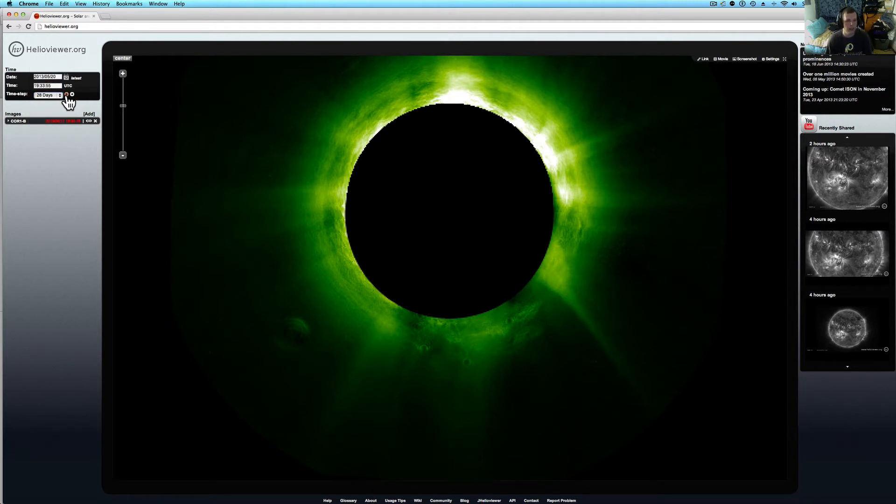
click(65, 94)
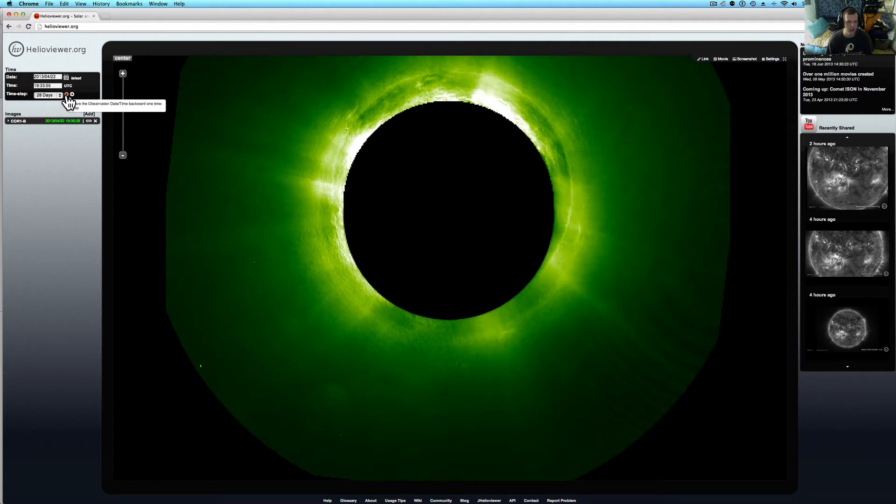
click(66, 94)
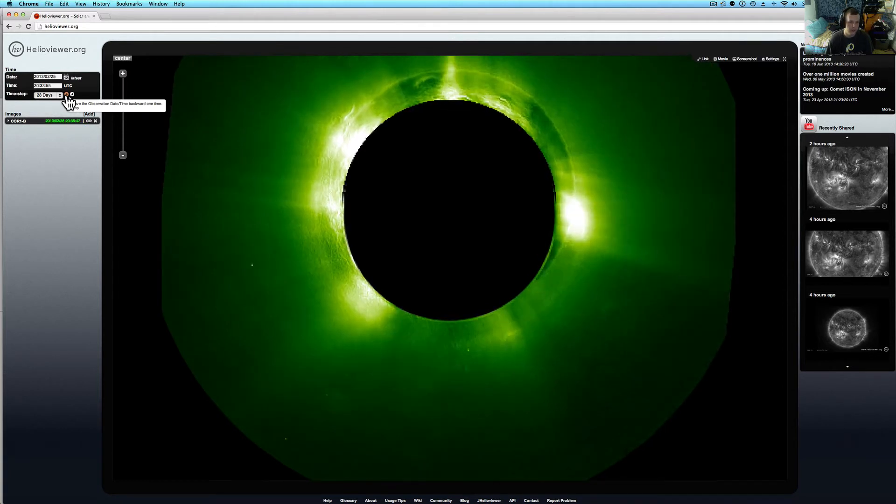
click(67, 94)
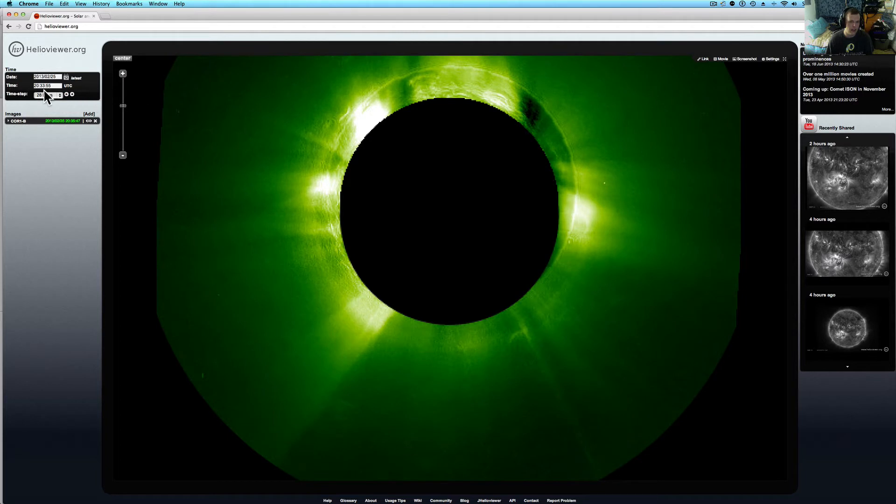
click(66, 95)
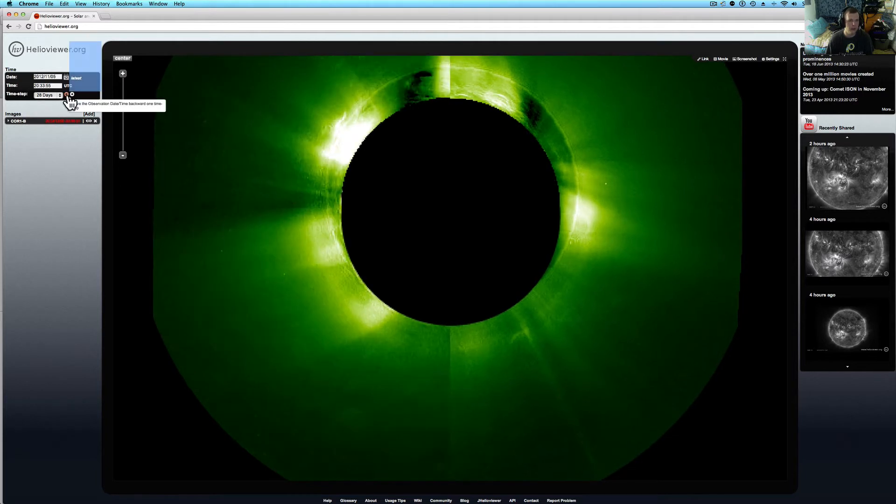
click(66, 95)
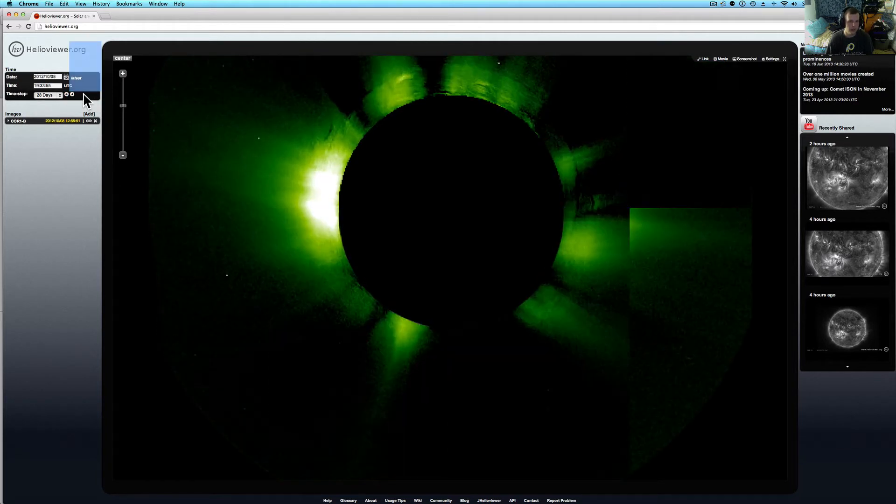
click(71, 94)
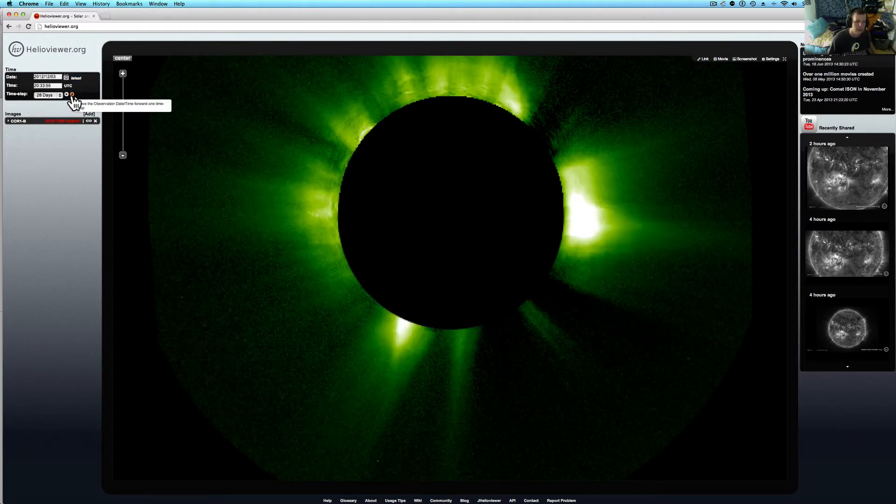
click(71, 94)
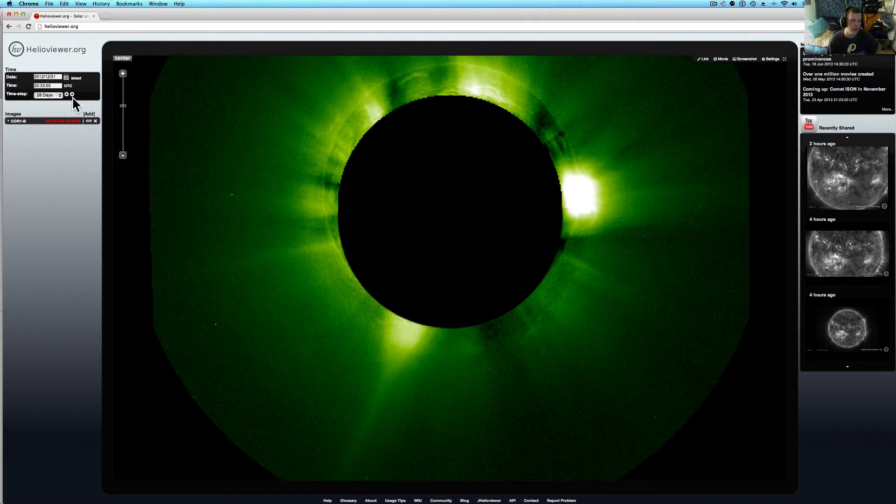
click(71, 94)
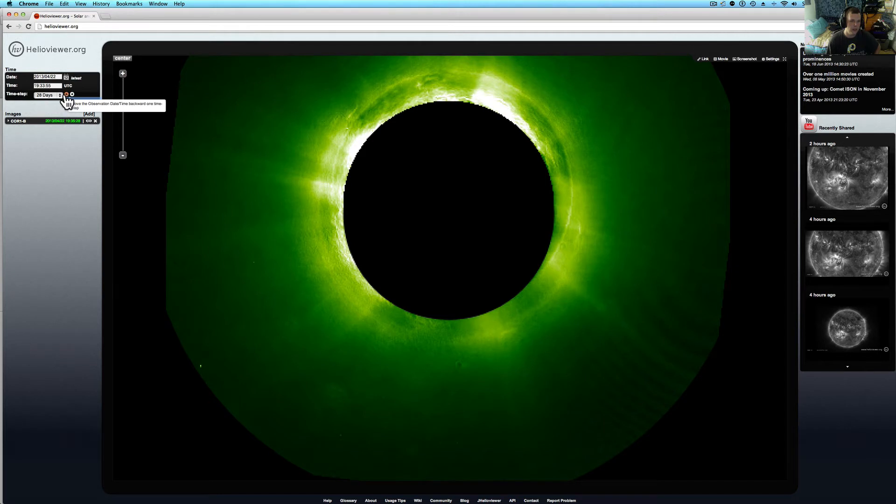
- Set a 6-hour time step and advance the COR1-B image eleven six-hour steps
click(49, 95)
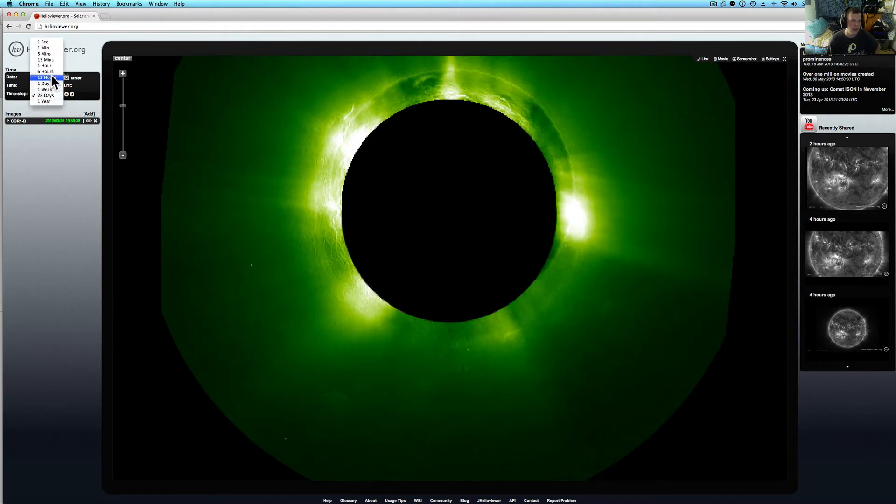
click(46, 71)
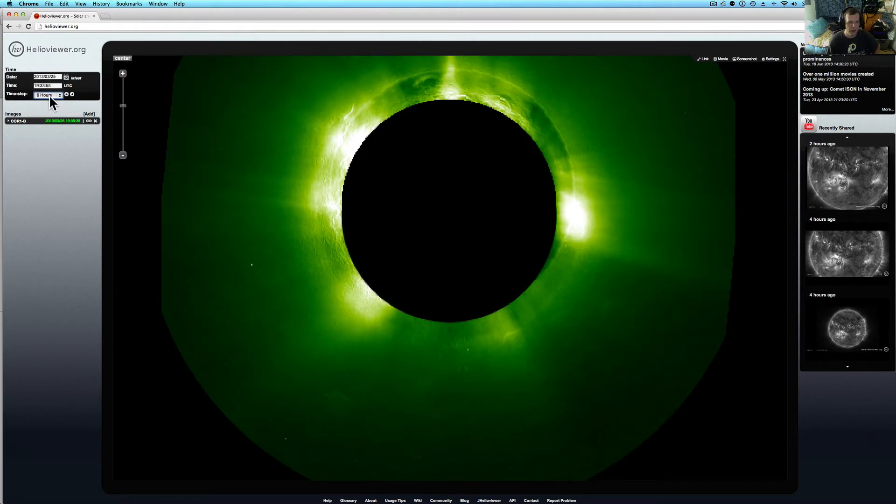
click(71, 94)
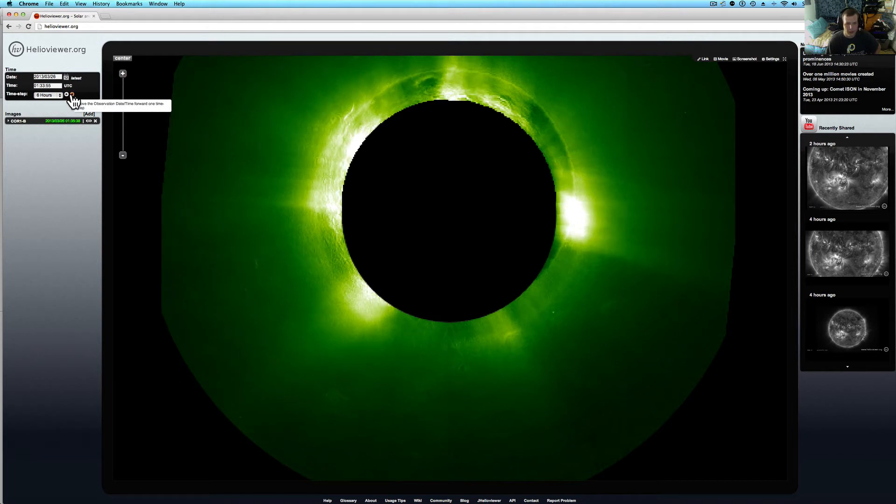
click(71, 94)
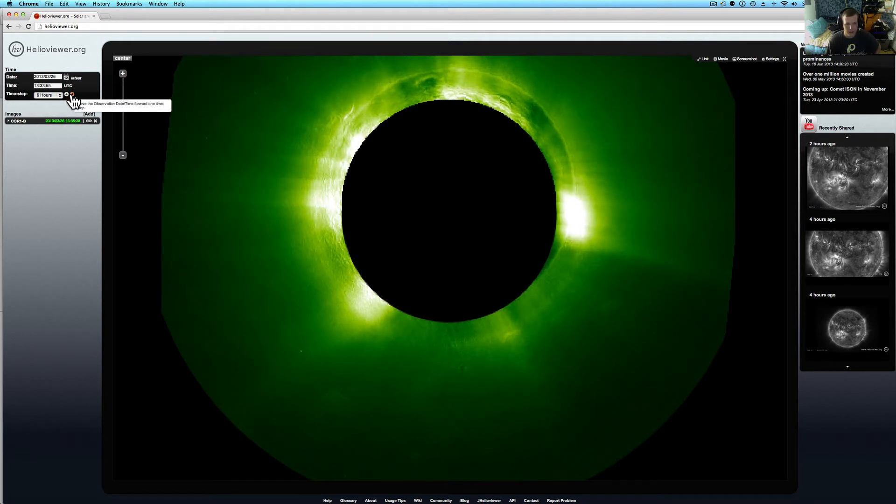
click(70, 95)
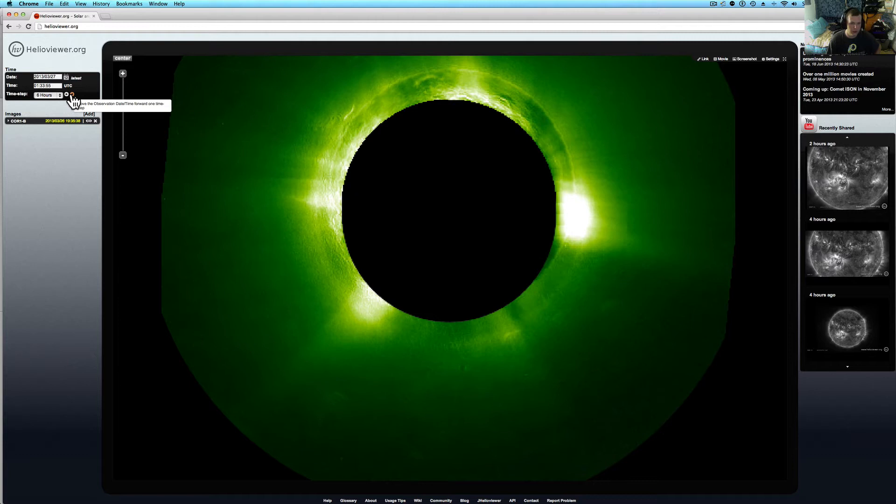
click(71, 95)
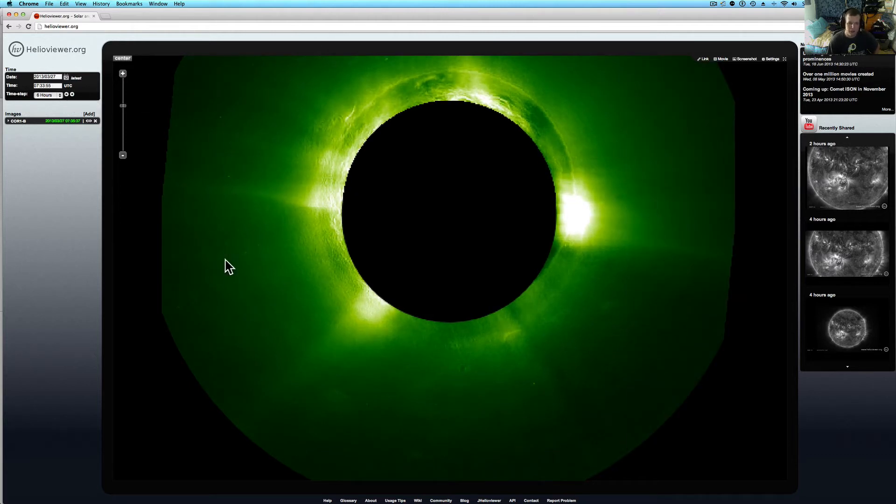
click(71, 95)
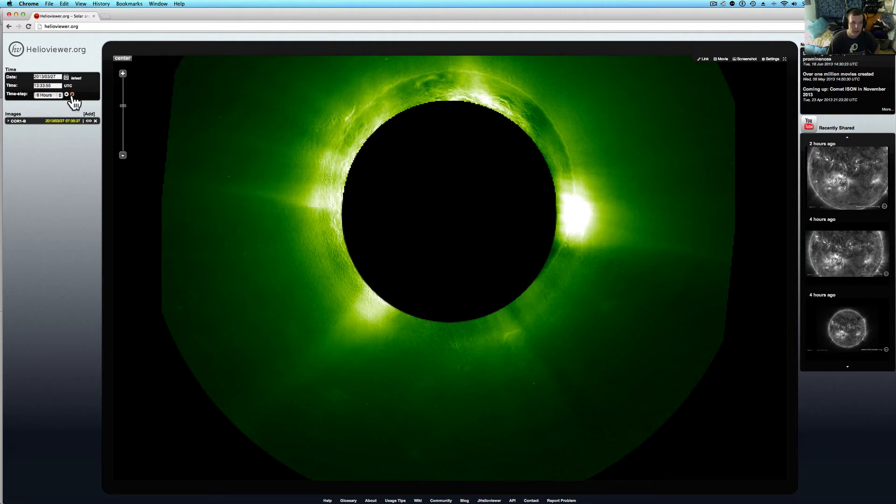
click(71, 94)
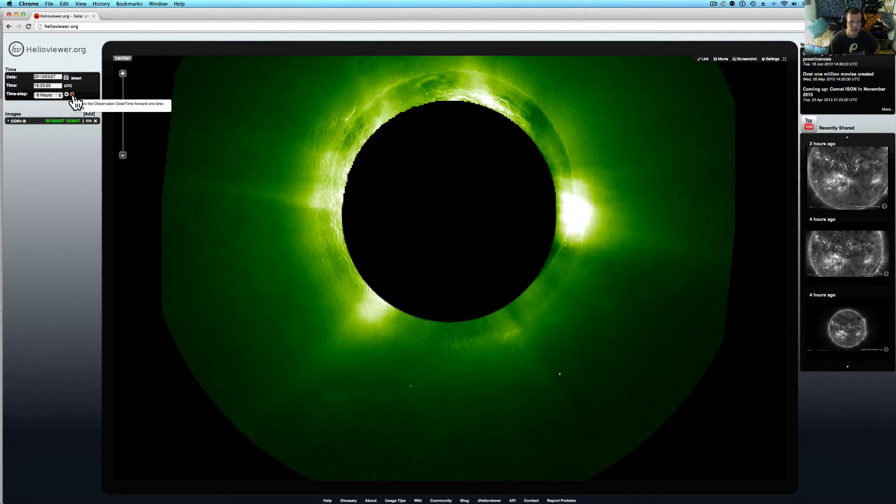
click(72, 95)
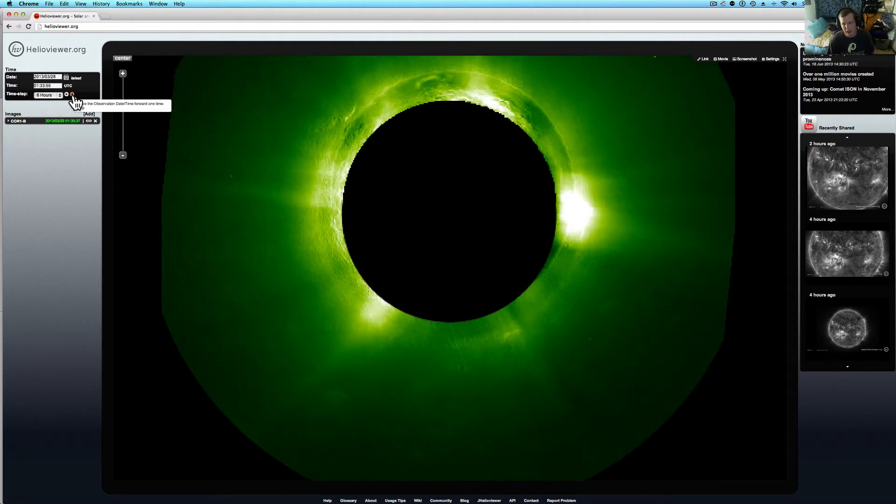
click(72, 95)
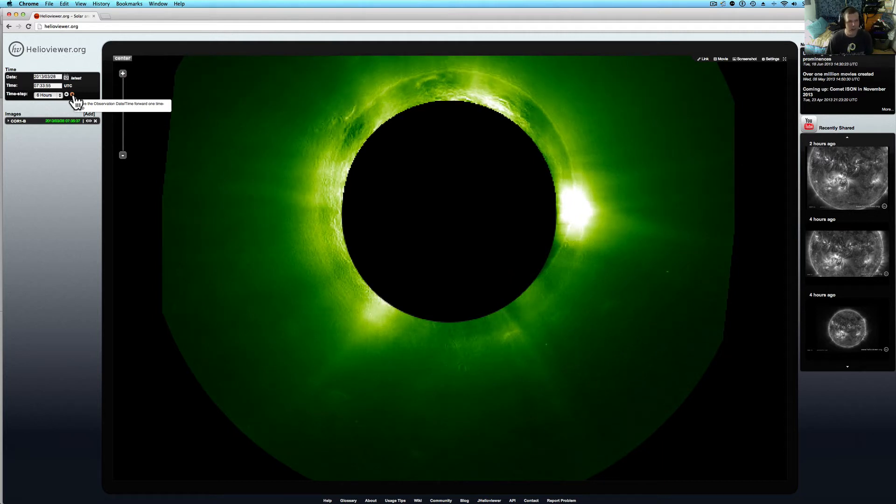
click(72, 94)
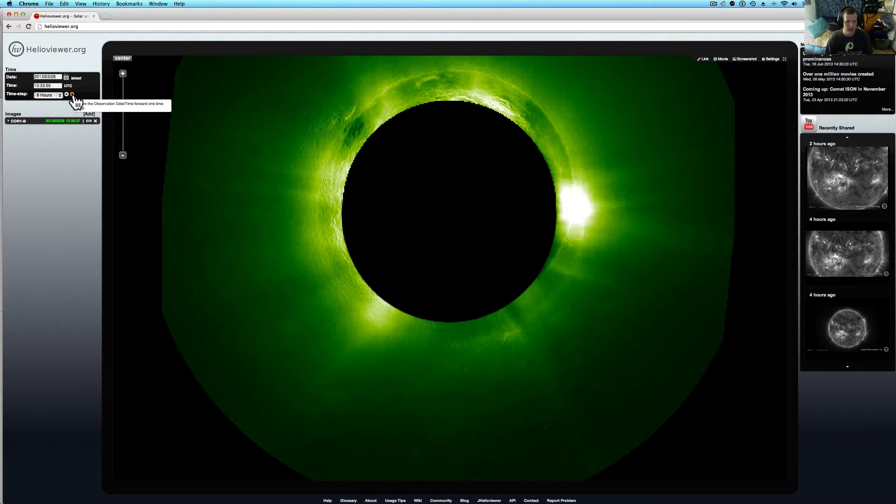
click(71, 94)
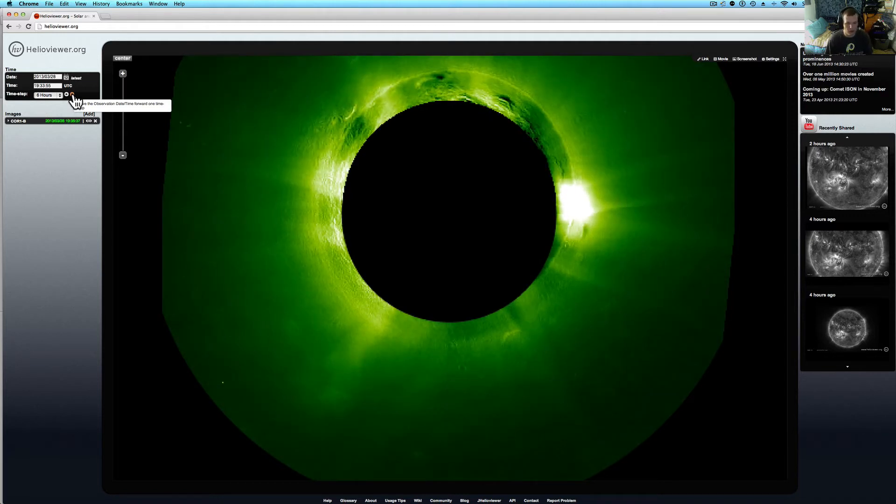
click(71, 94)
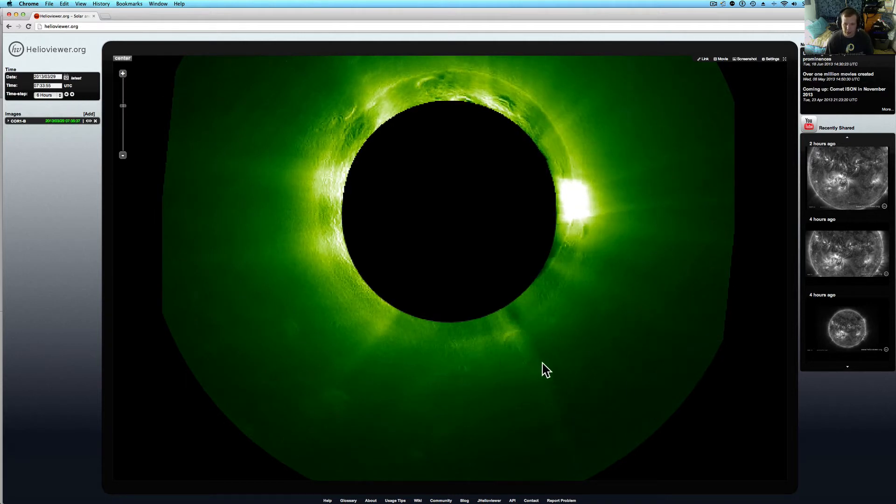
mouse_move(523, 336)
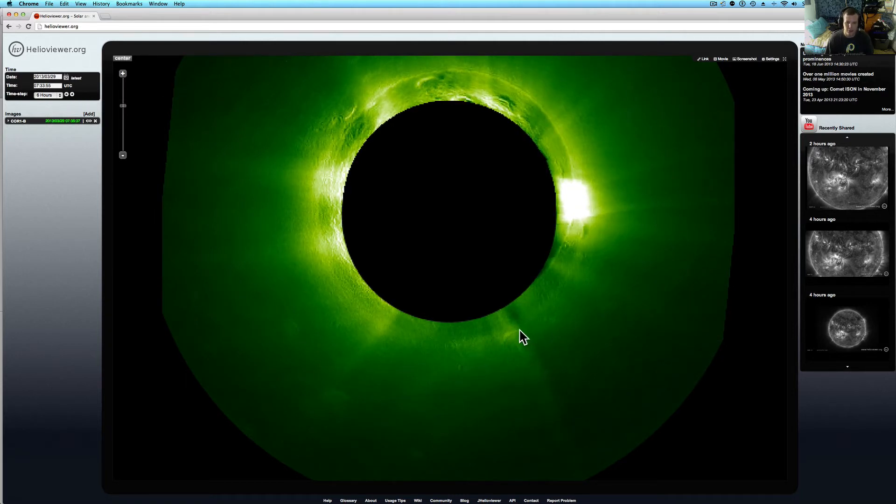
mouse_move(272, 232)
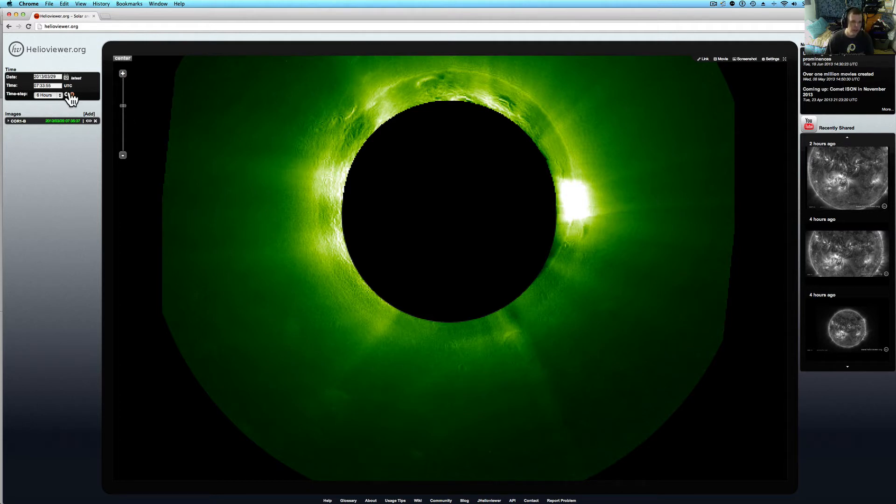
- Keep stepping the coronagraph forward six hours at a time to track the ringed anomaly
click(72, 94)
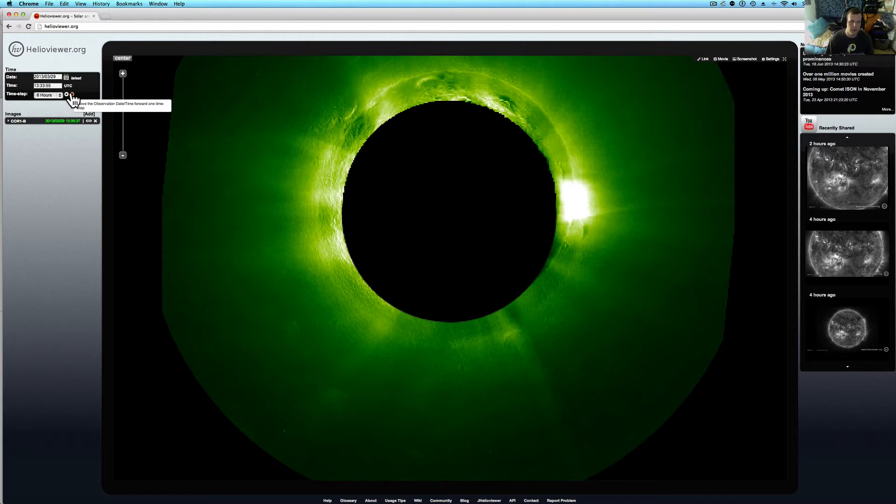
click(72, 95)
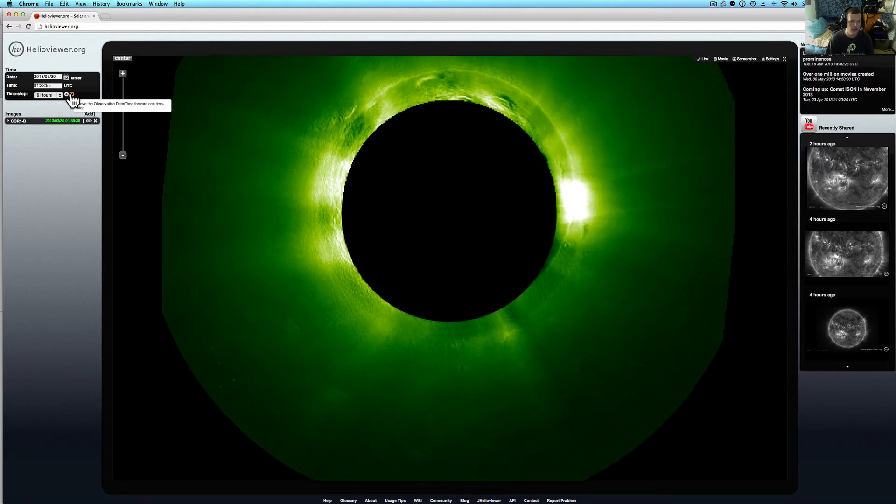
click(71, 94)
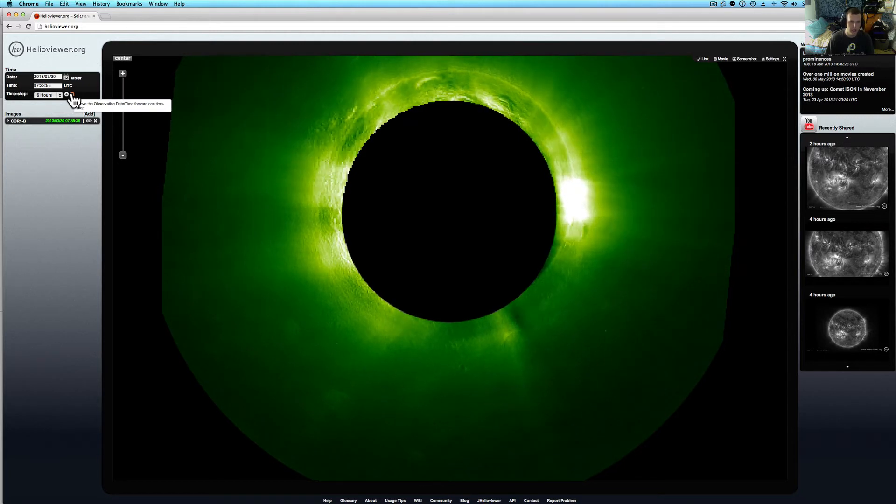
click(71, 95)
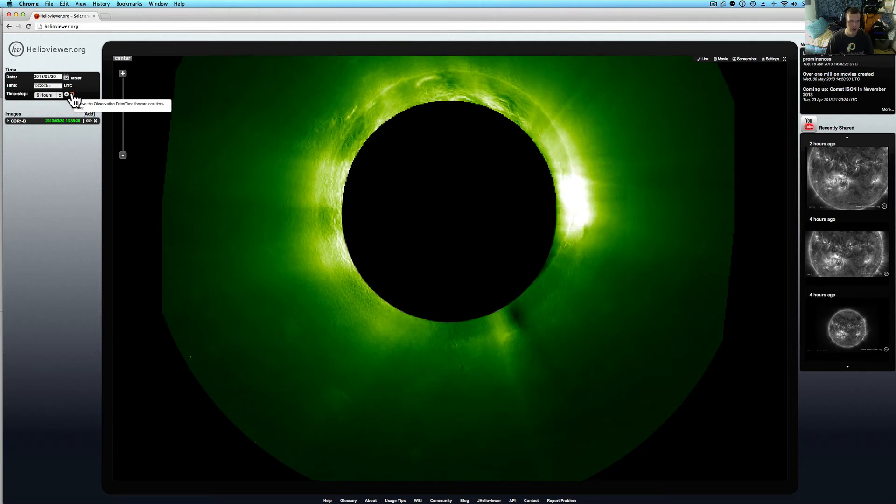
click(71, 94)
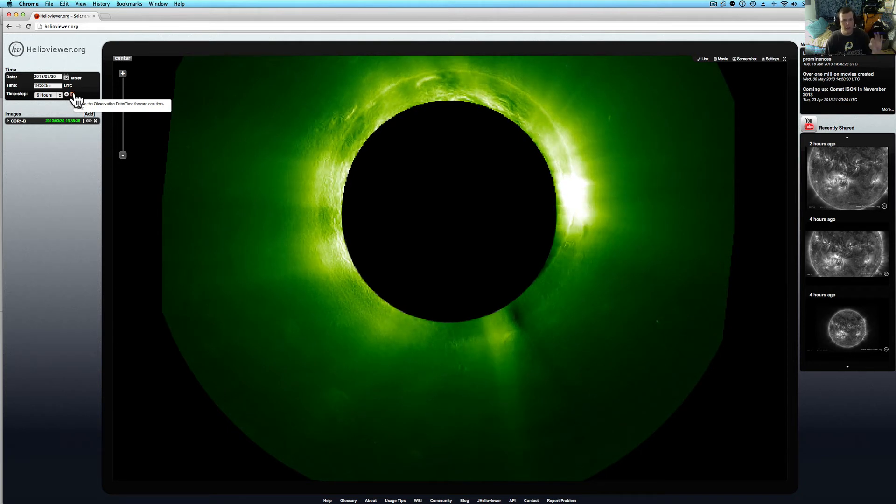
click(73, 94)
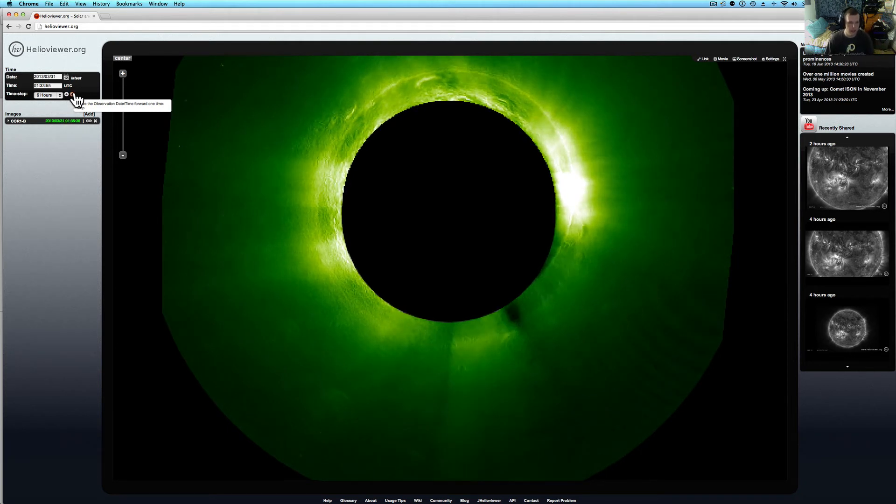
click(67, 95)
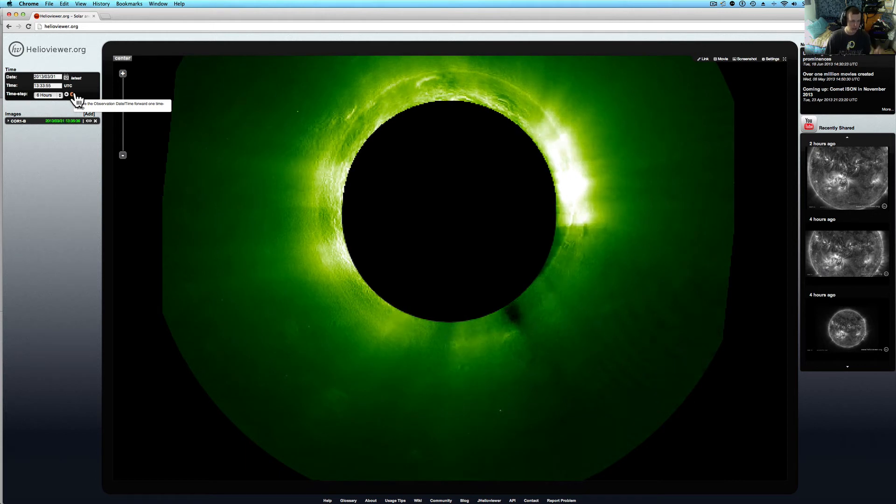
click(71, 95)
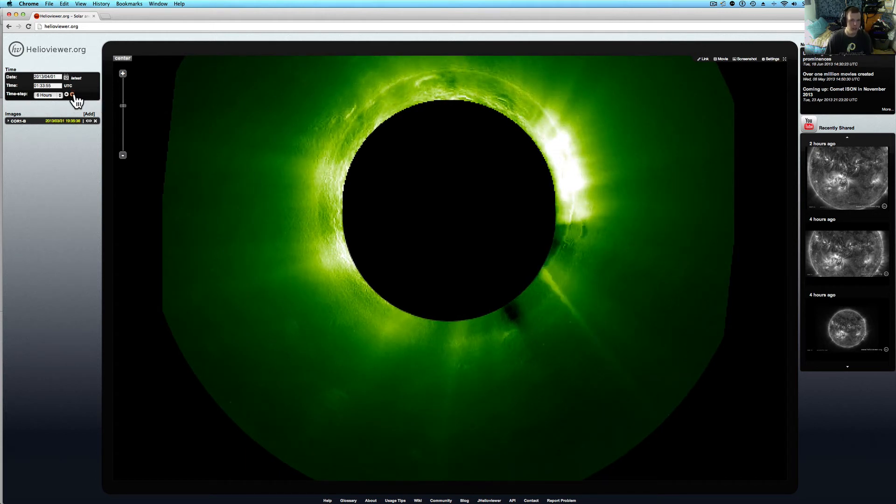
click(72, 94)
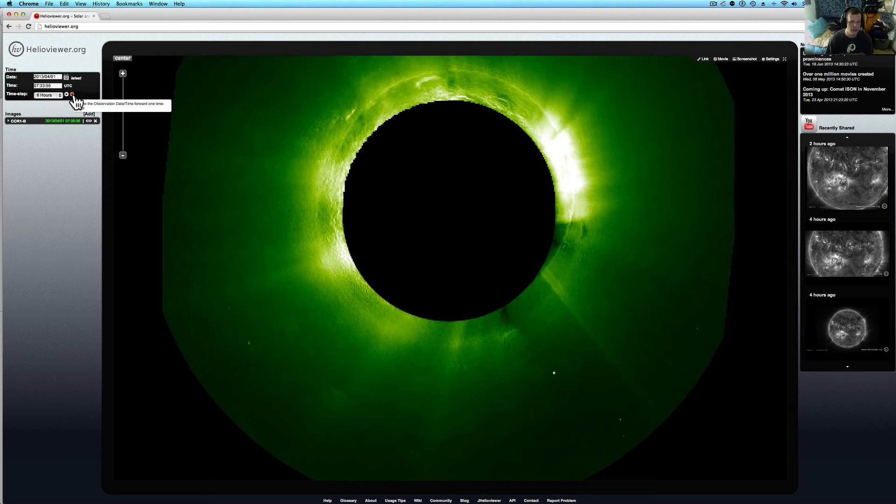
click(72, 95)
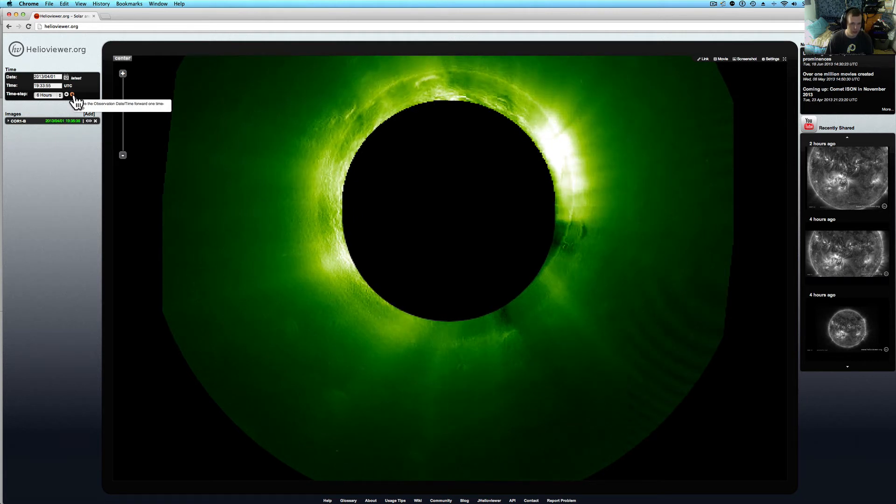
click(72, 95)
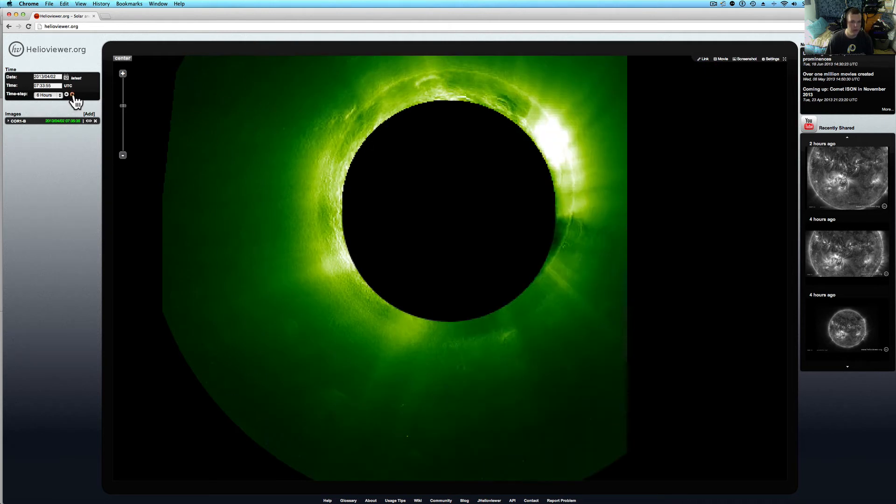
click(72, 94)
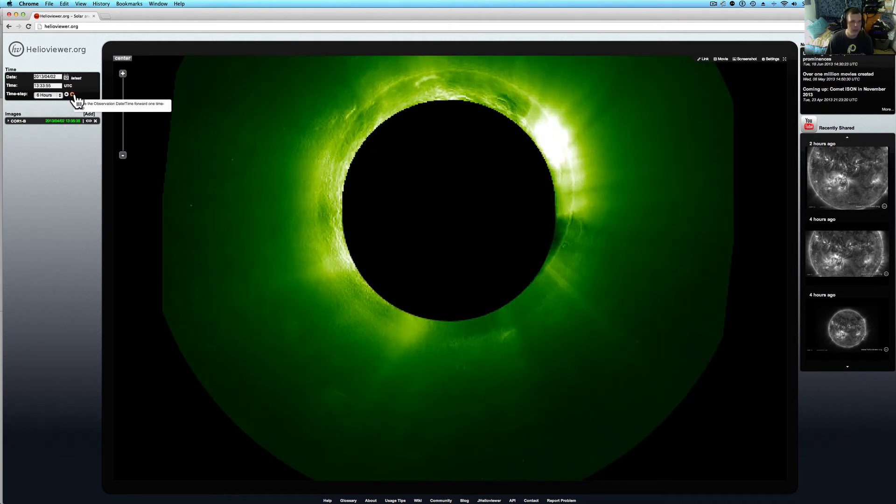
click(72, 95)
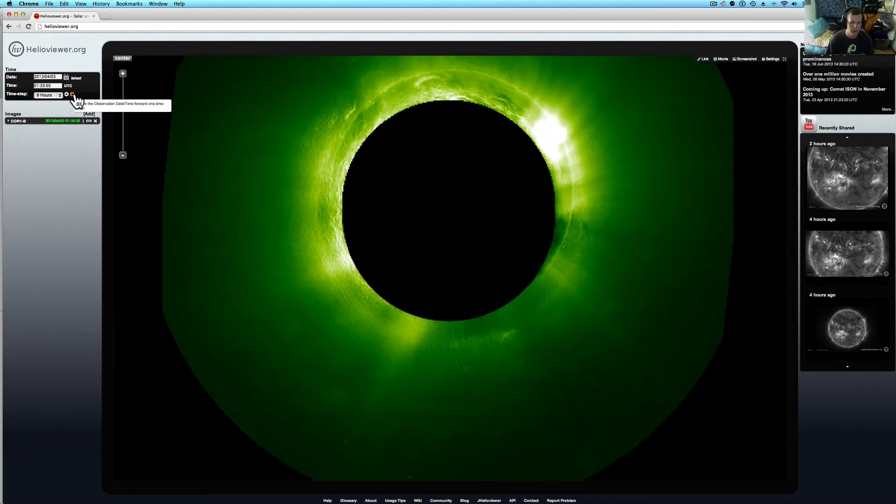
- Continue stepping through the six-hourly COR1-B images until reaching 2013/04/07
click(73, 95)
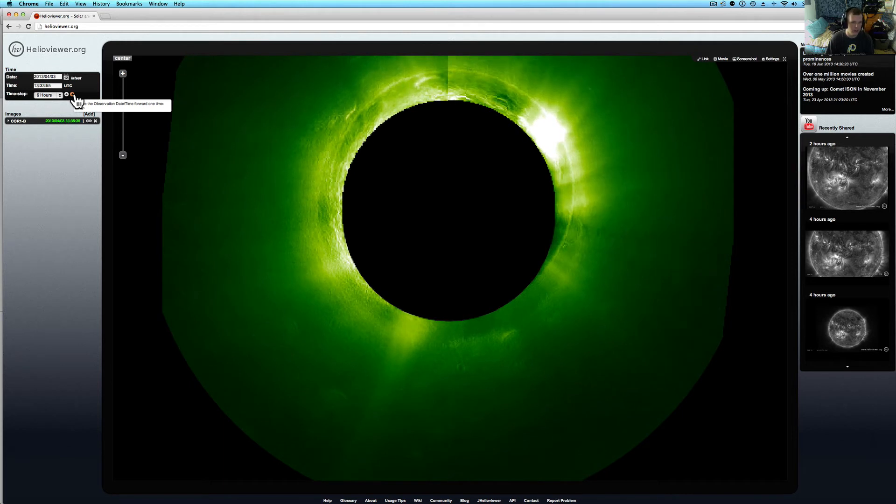
click(73, 94)
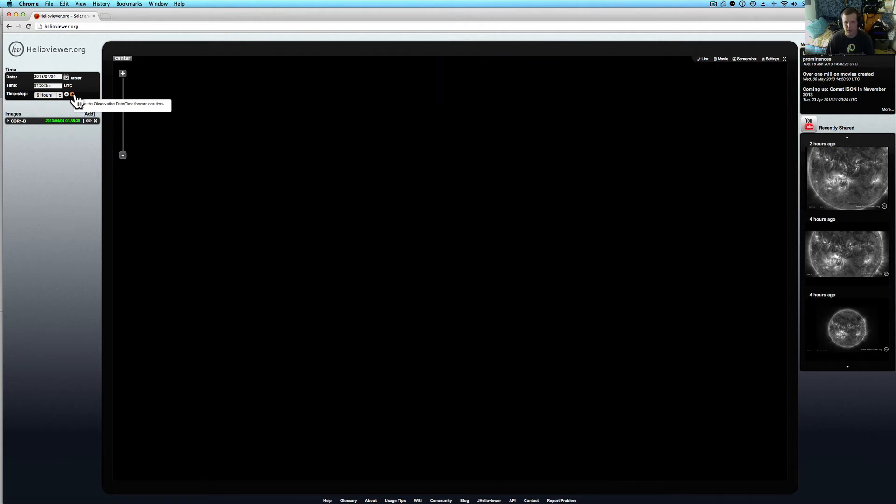
click(72, 94)
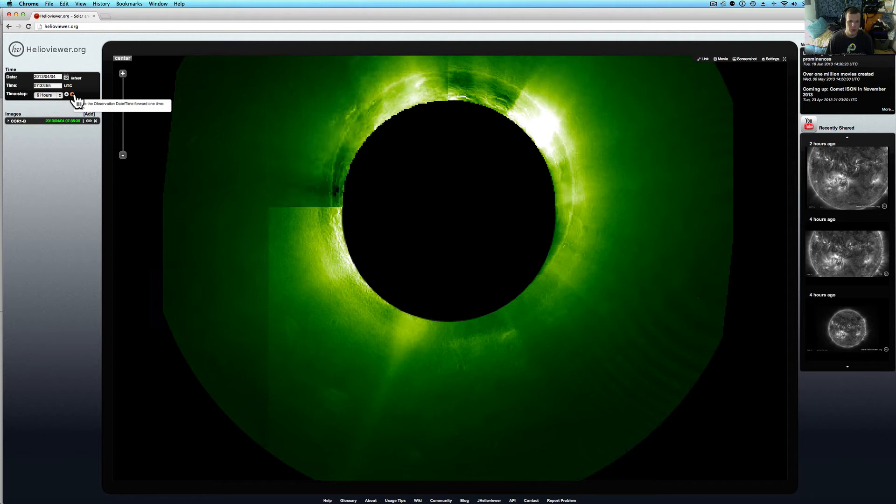
click(71, 94)
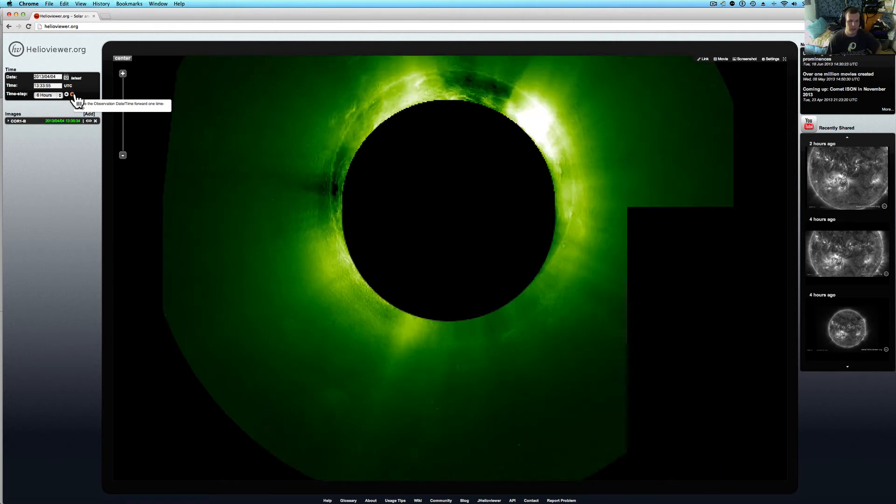
click(72, 94)
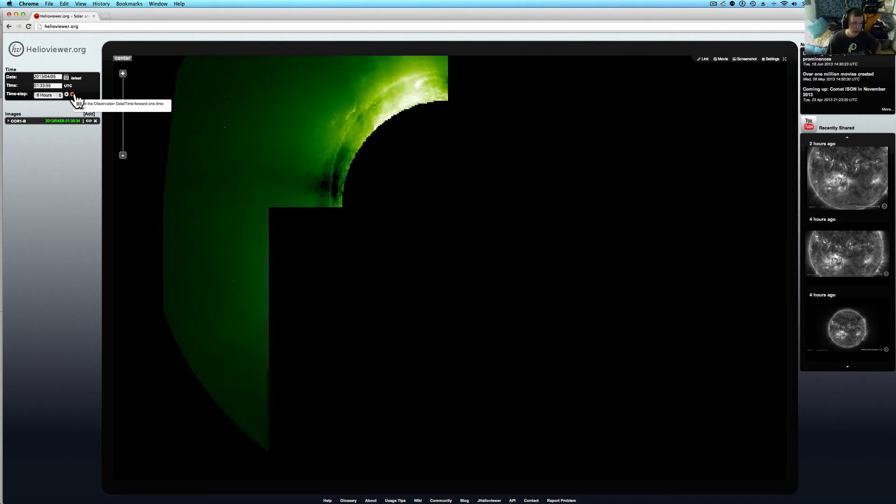
click(73, 95)
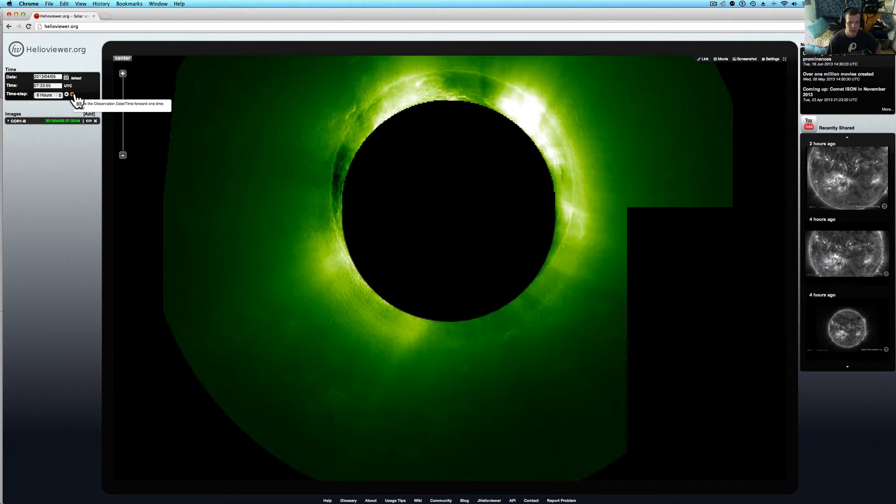
click(66, 94)
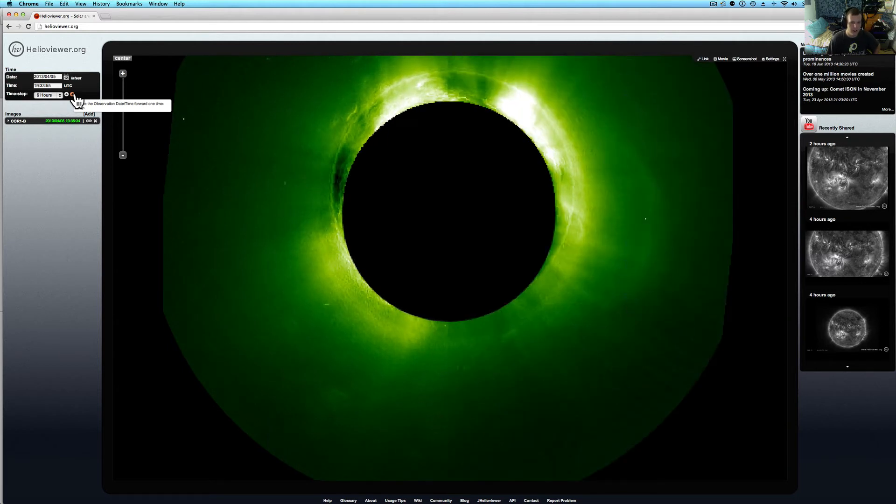
click(65, 94)
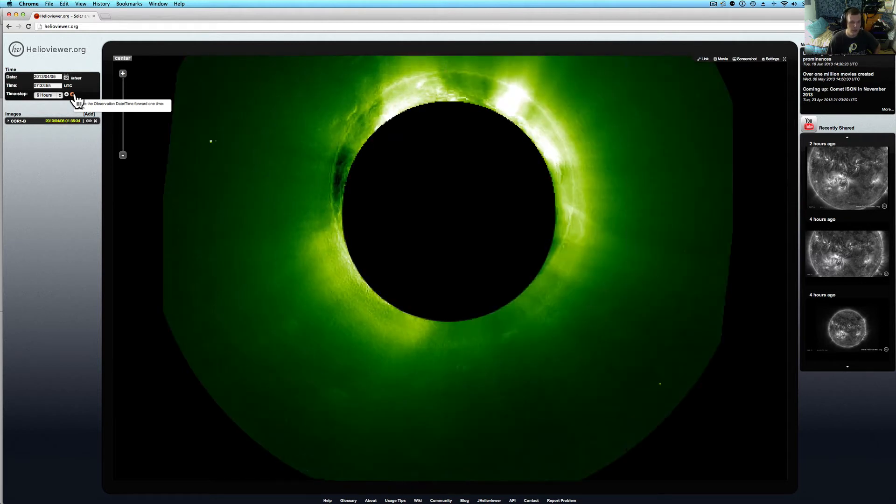
click(73, 94)
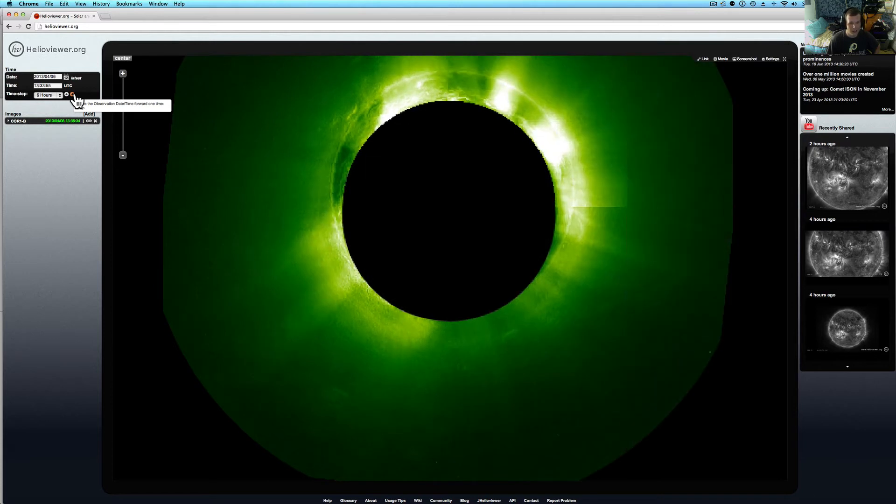
click(72, 94)
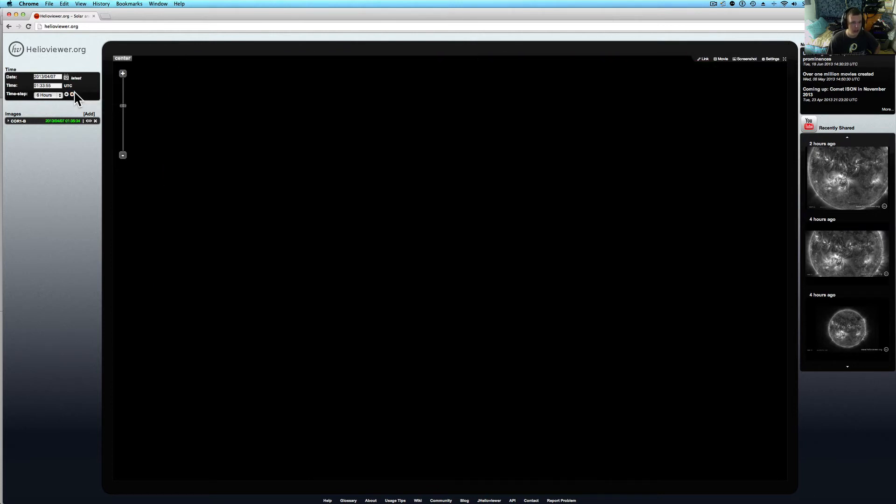
click(72, 94)
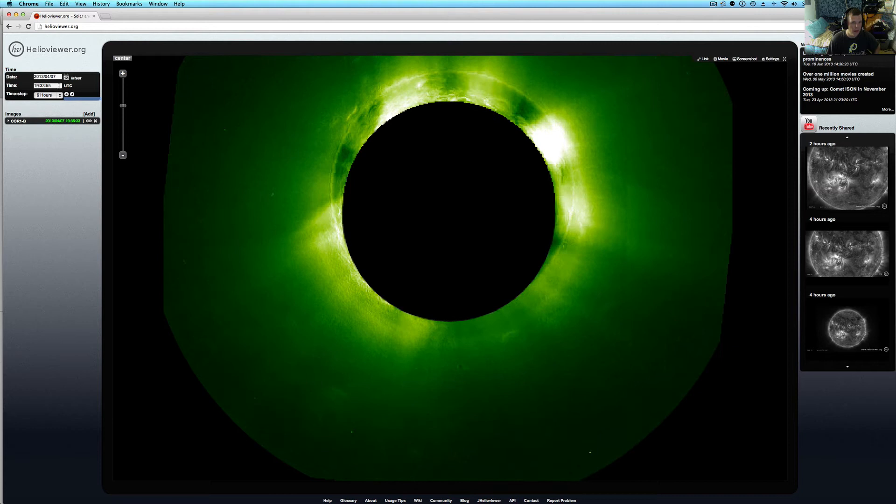
click(67, 95)
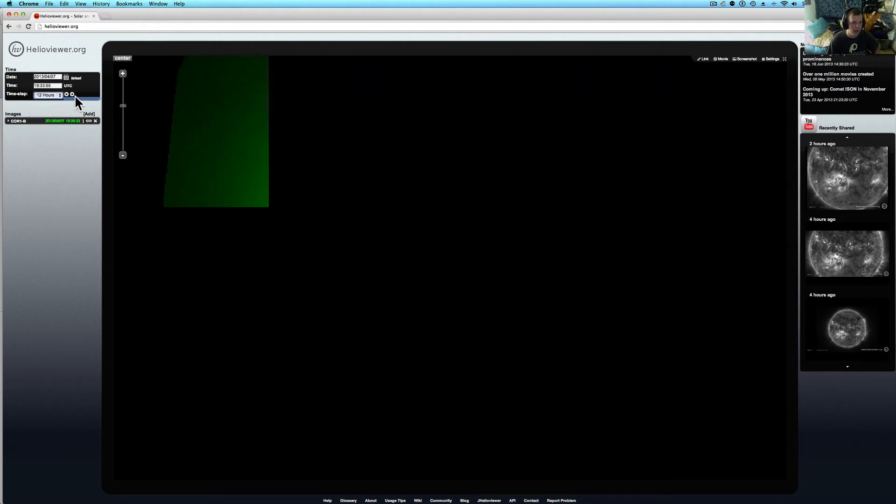
- Advance the COR1-B view eighteen 12-hour steps to 2013/04/29 19:33 UTC
click(72, 94)
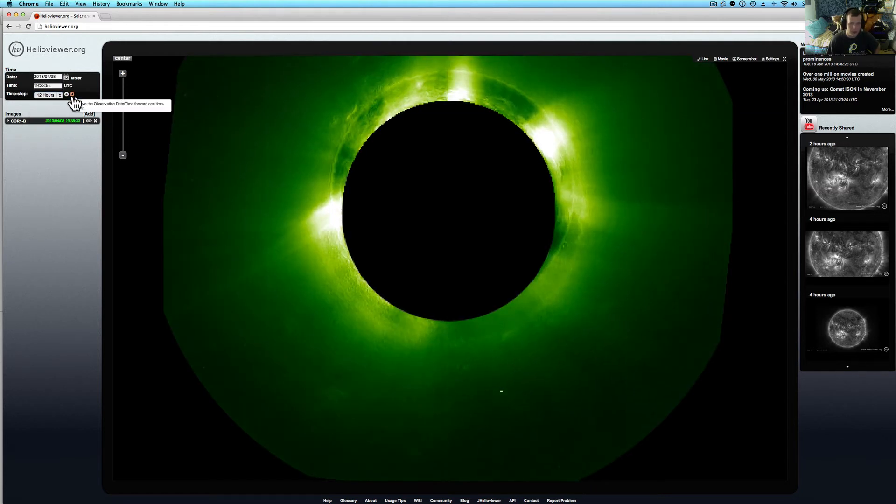
click(72, 94)
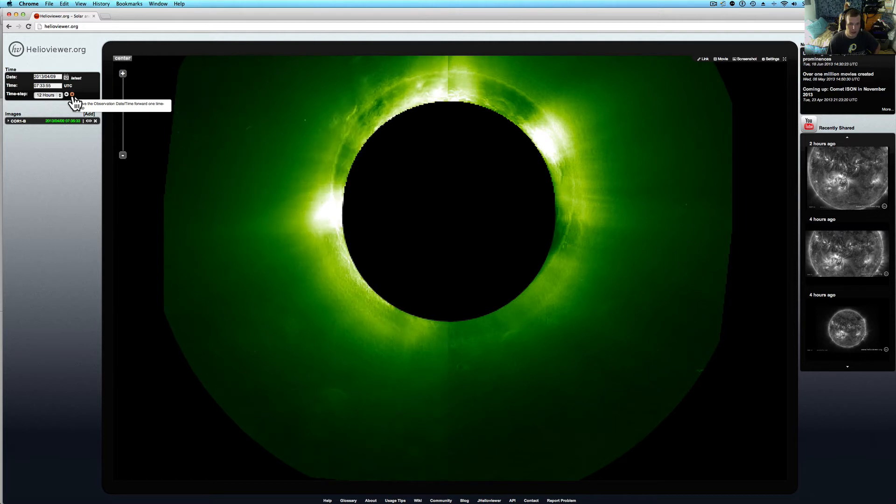
click(72, 94)
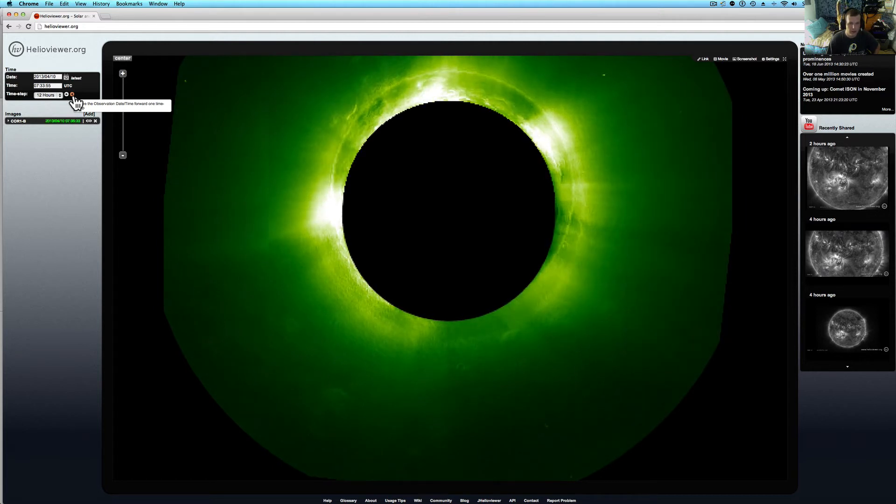
click(71, 94)
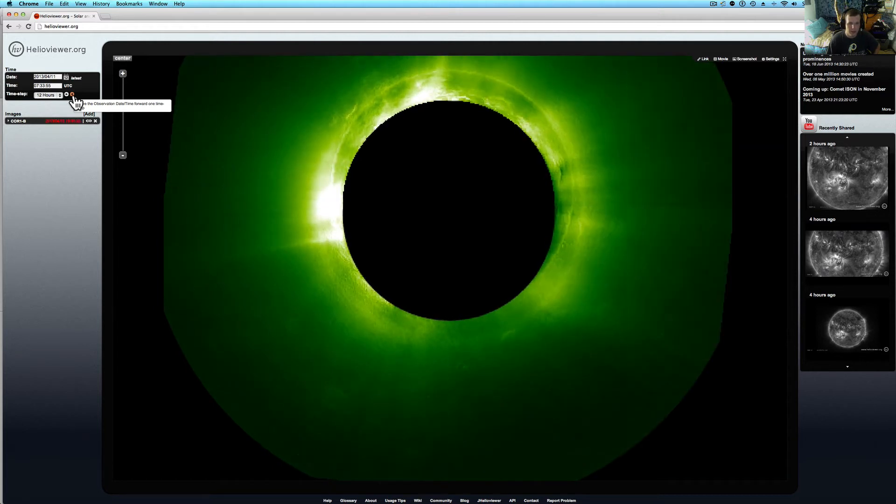
click(72, 95)
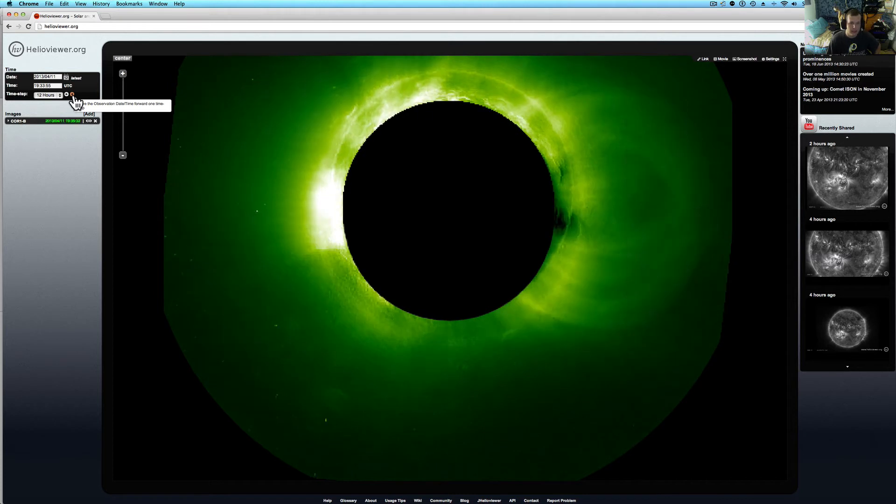
click(72, 94)
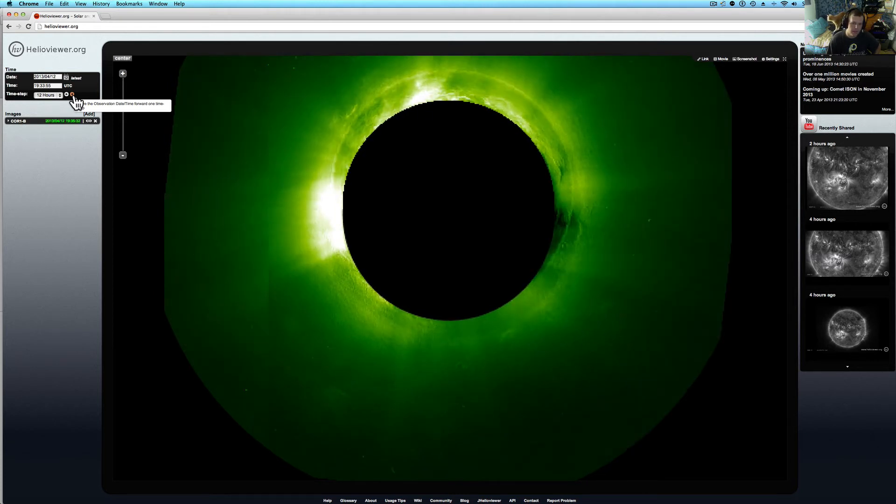
click(72, 94)
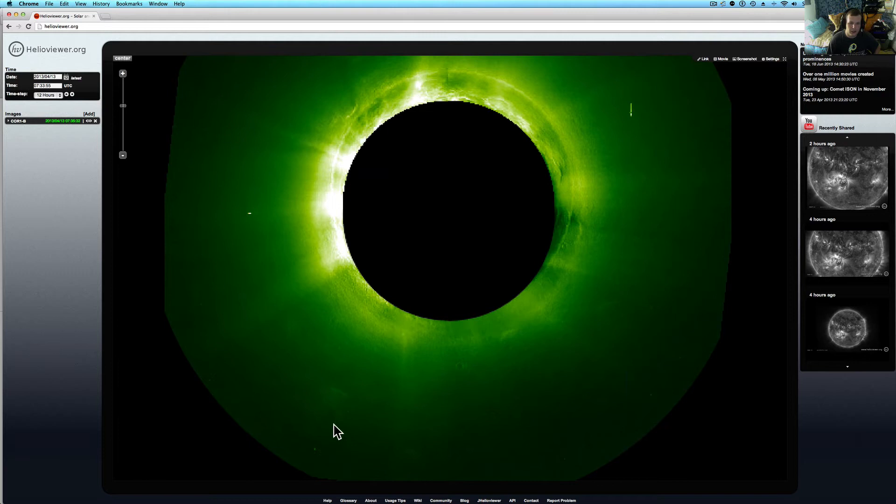
click(72, 94)
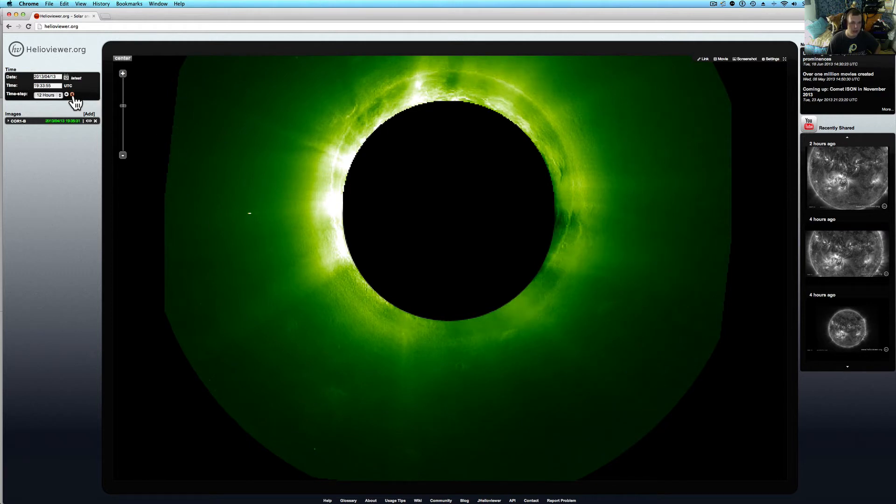
click(72, 94)
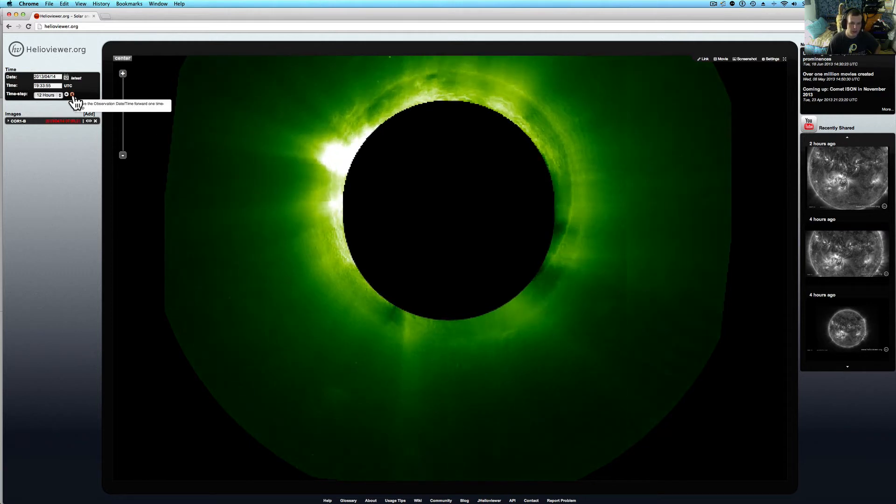
click(71, 94)
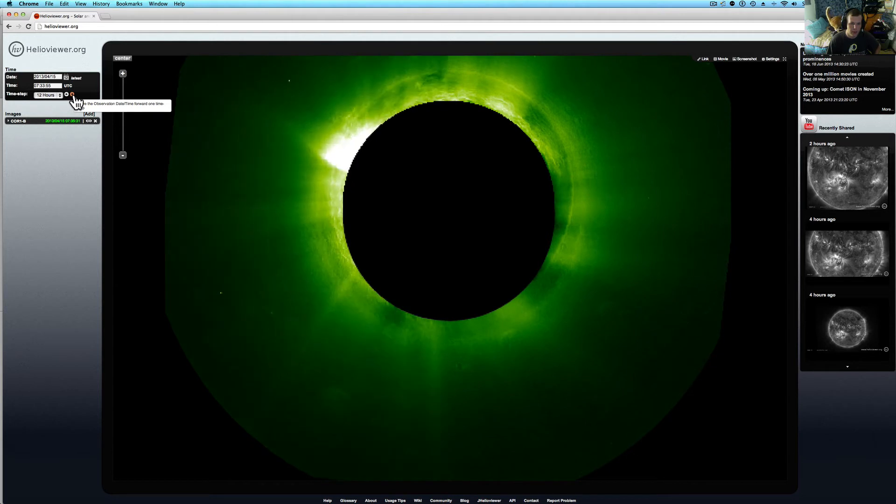
click(71, 94)
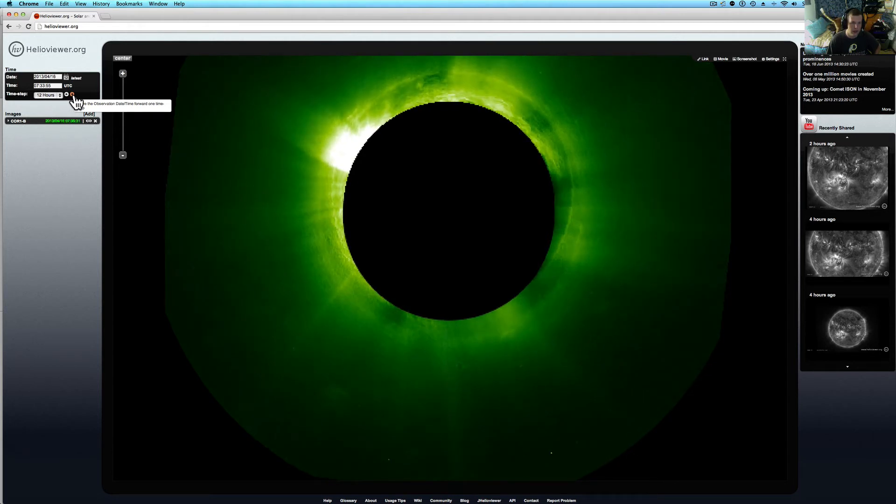
click(71, 94)
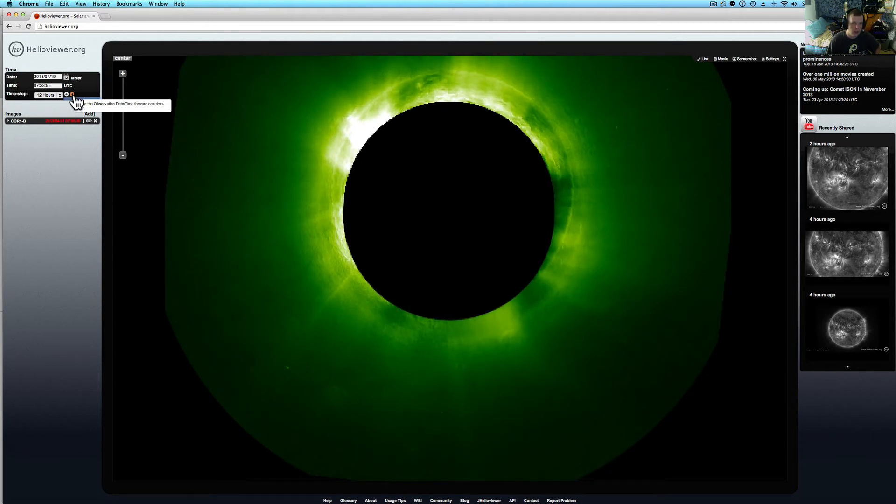
click(72, 95)
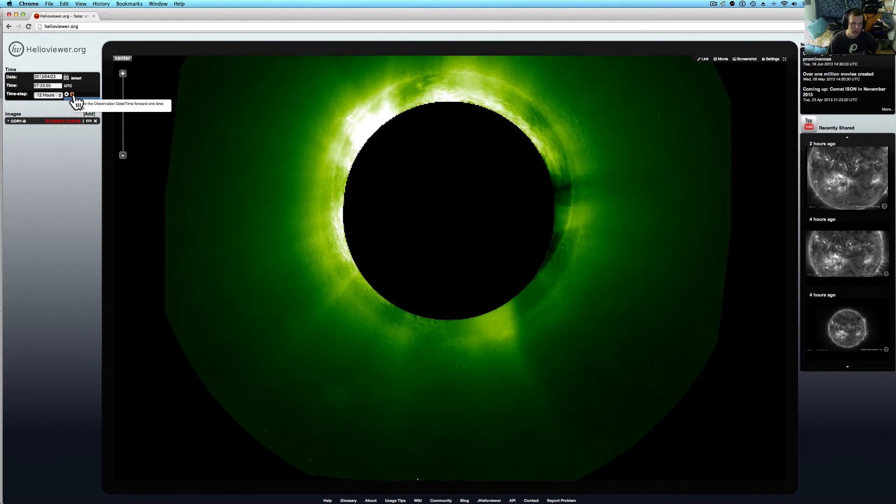
click(71, 95)
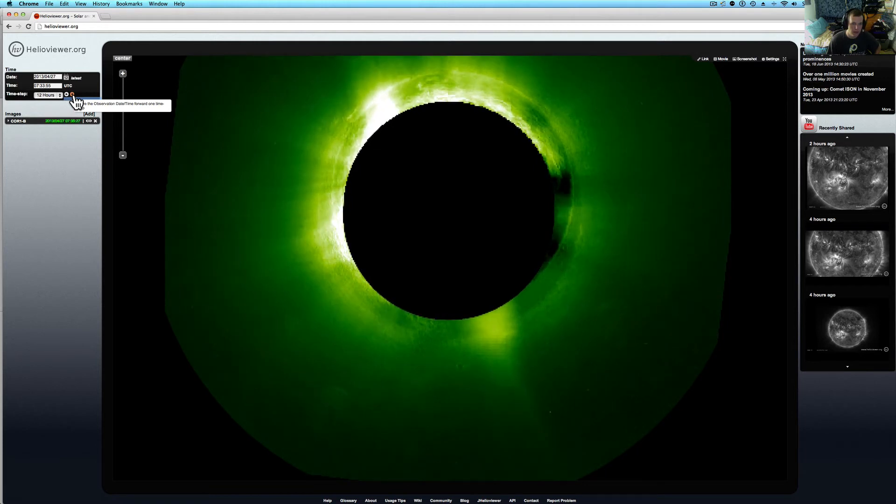
click(72, 94)
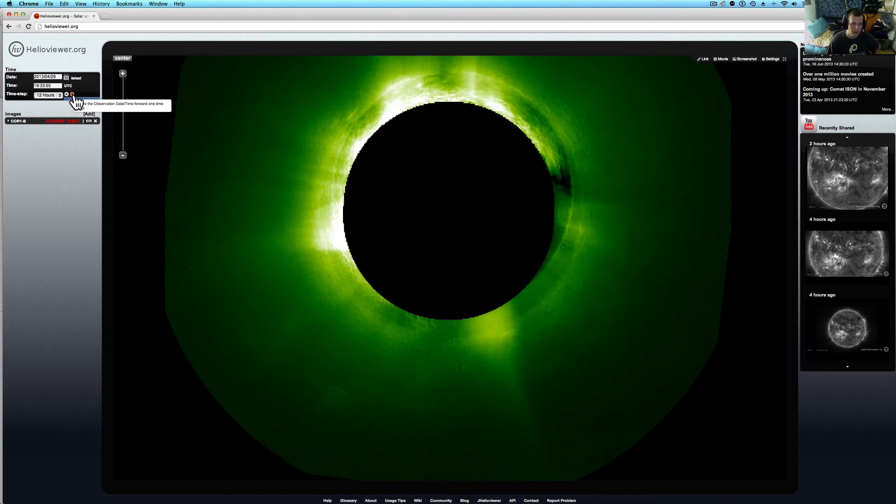
click(72, 94)
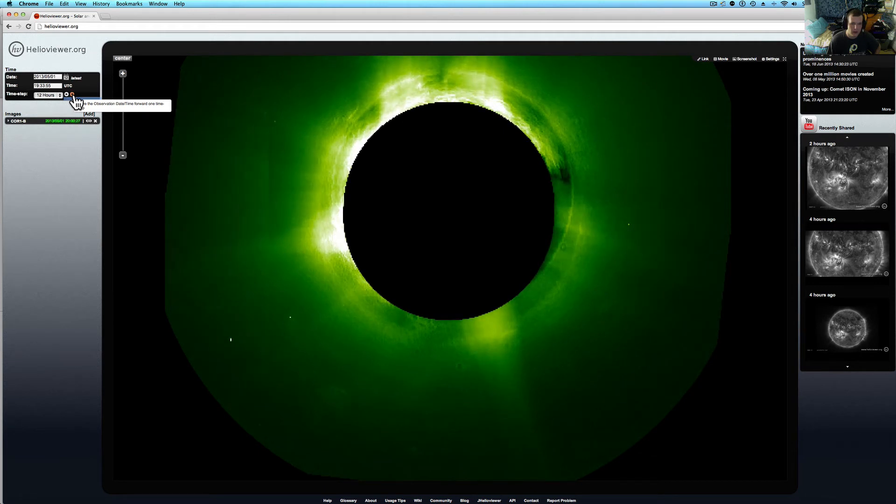
click(72, 94)
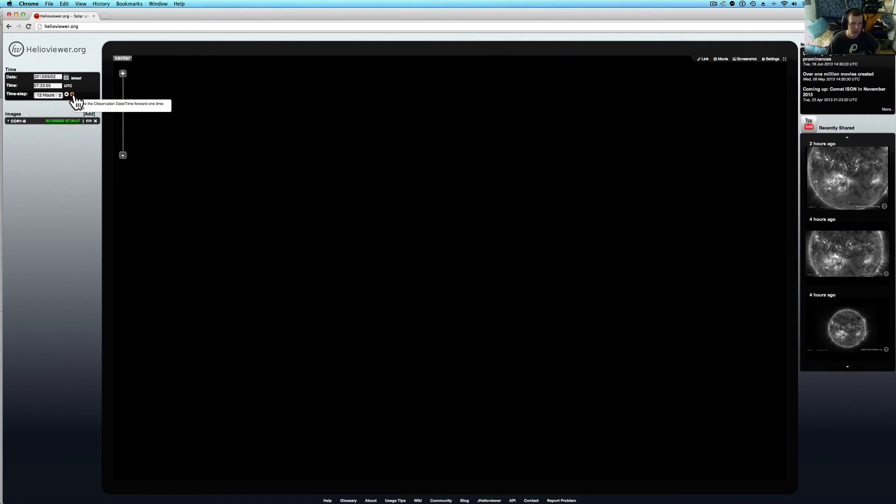
click(72, 94)
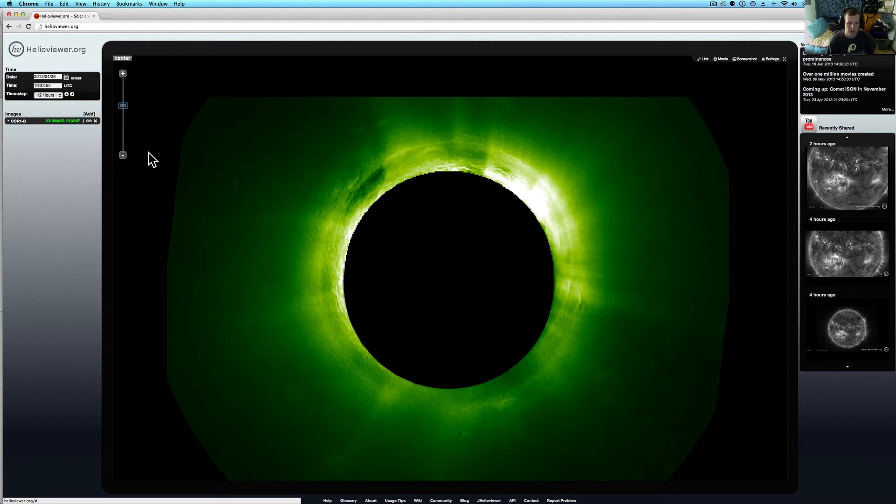
- Open the time-step length choices while viewing the 2013/04/29 image
click(48, 94)
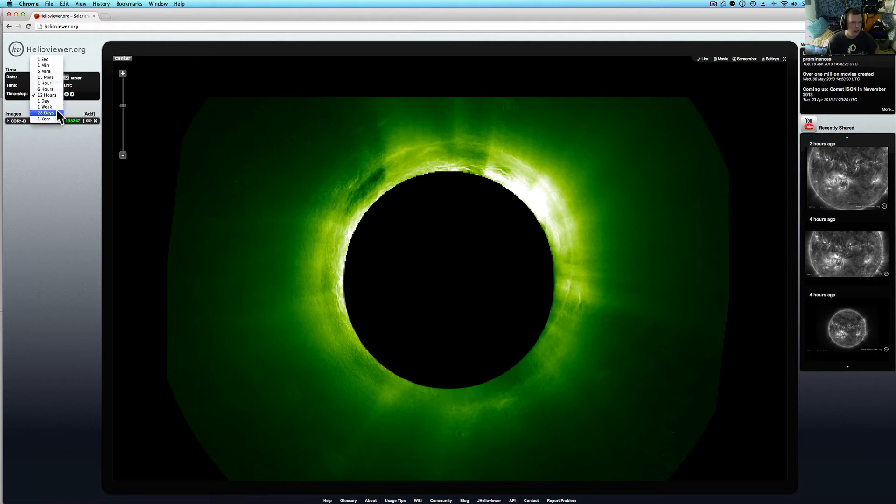
- Set a 1-week time step, go forward two weeks, then back five weeks
click(45, 107)
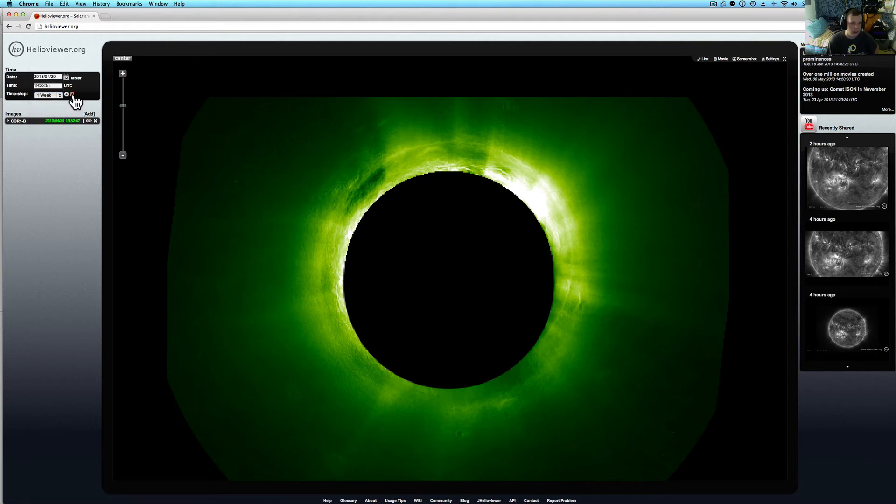
click(72, 94)
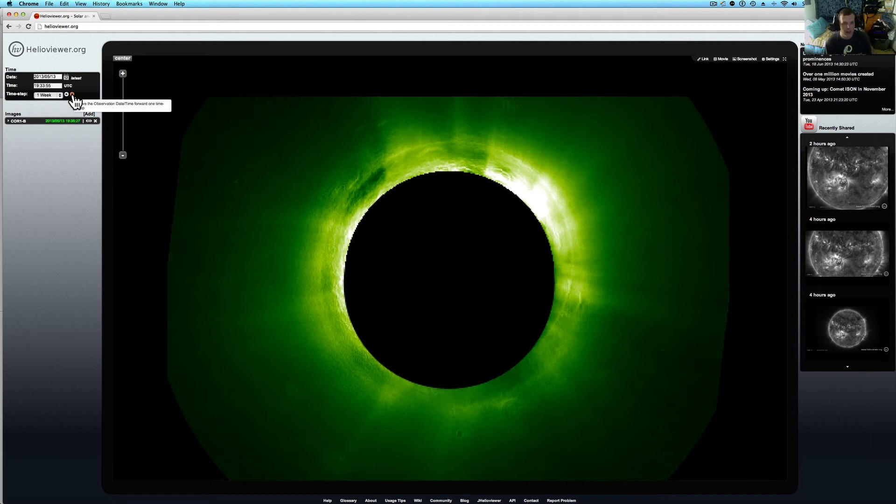
click(72, 94)
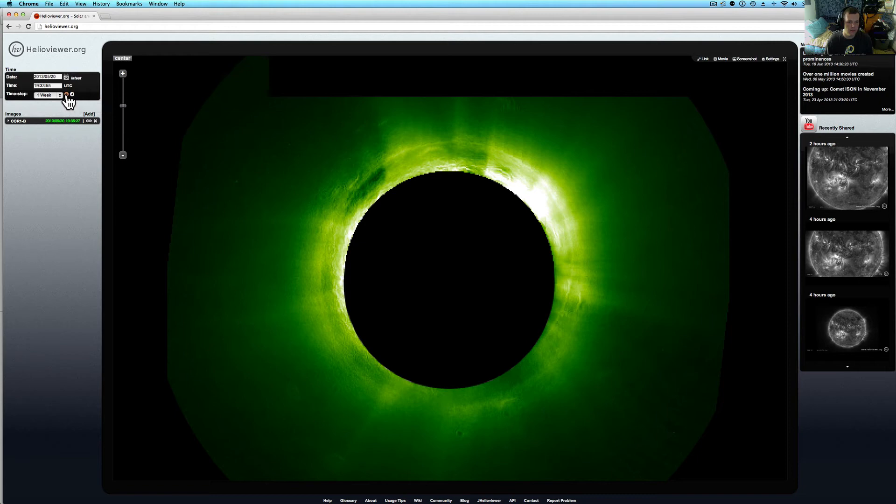
click(66, 94)
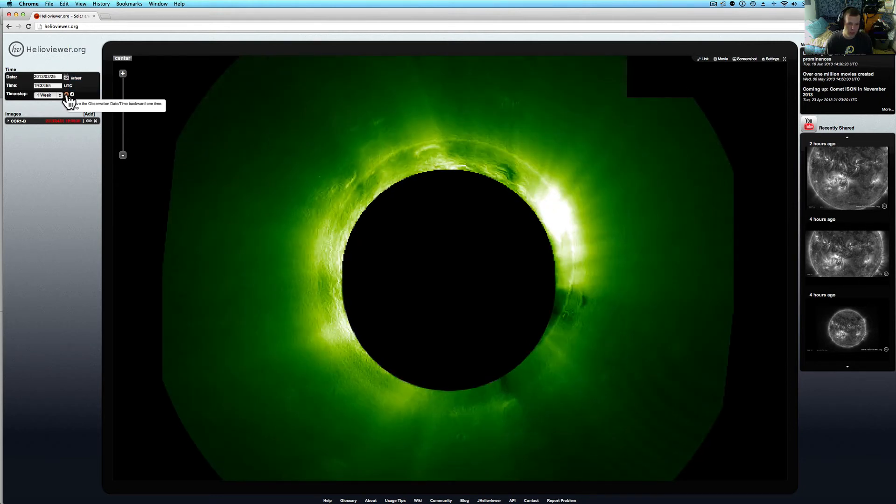
click(67, 94)
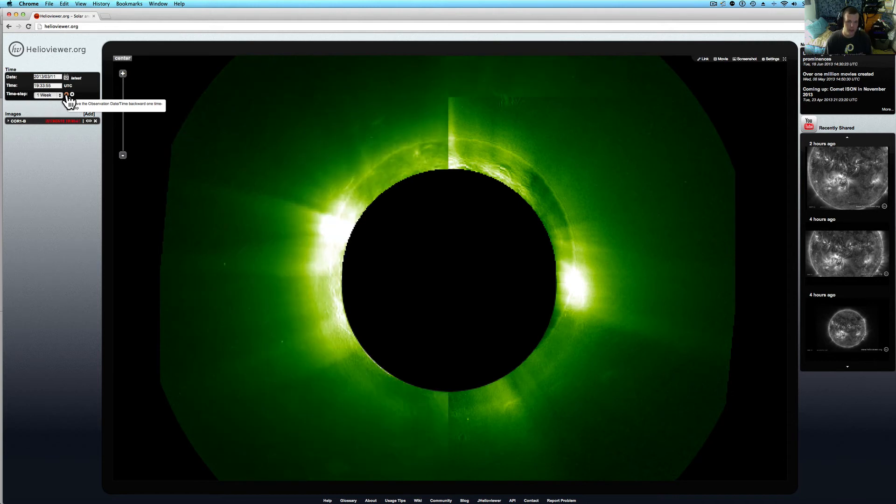
click(67, 94)
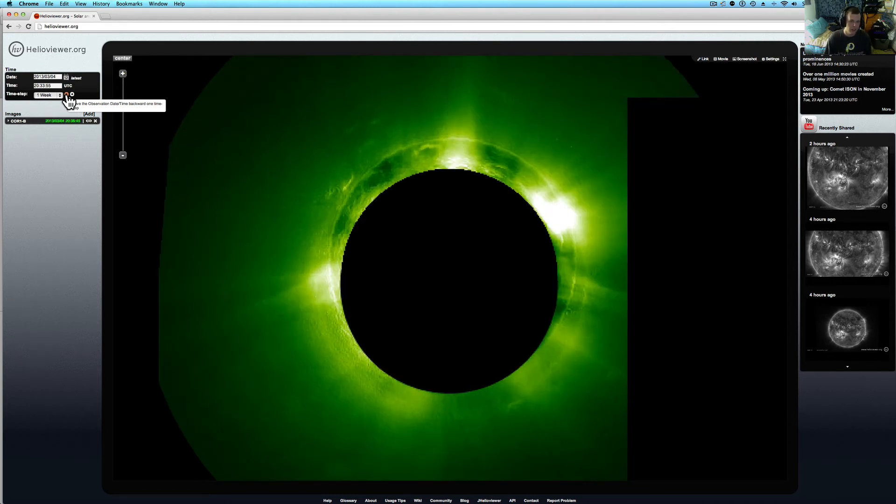
click(67, 94)
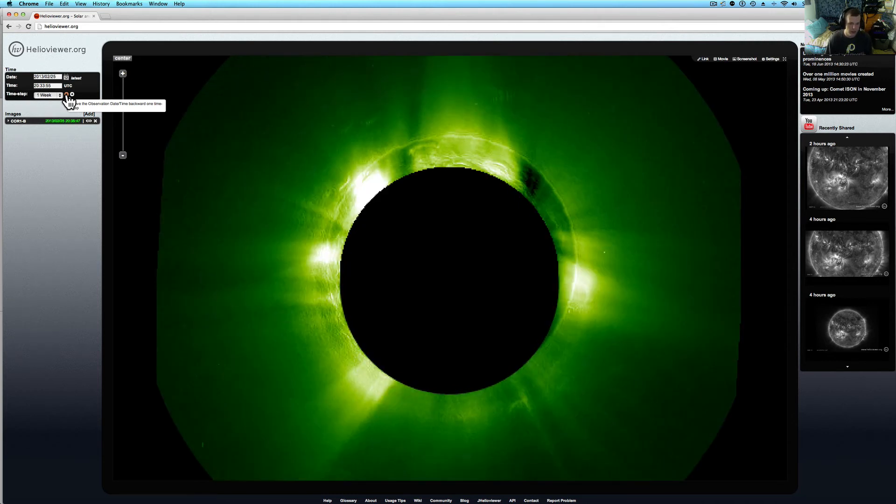
click(67, 95)
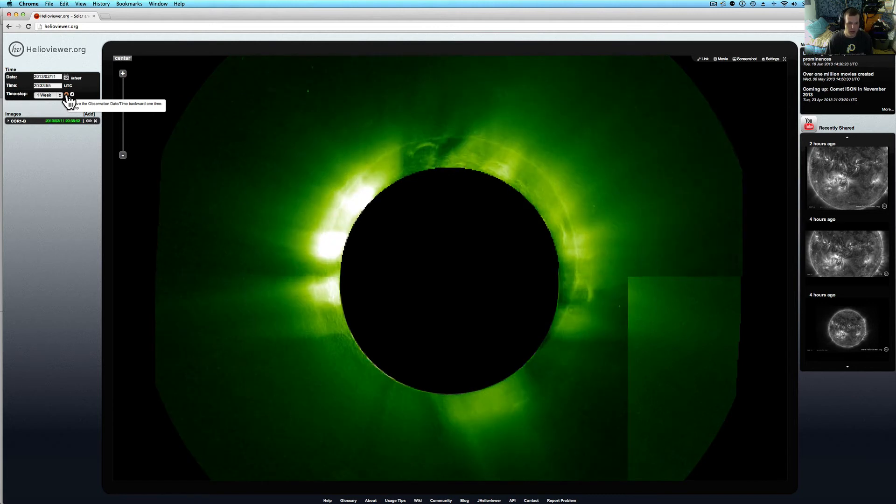
- Advance the COR1-B coronagraph eight weeks, one week at a time
click(71, 94)
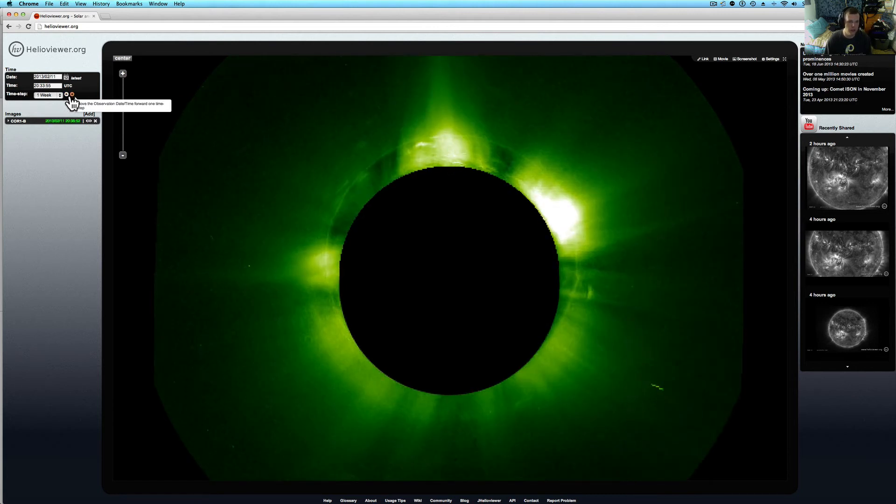
click(71, 94)
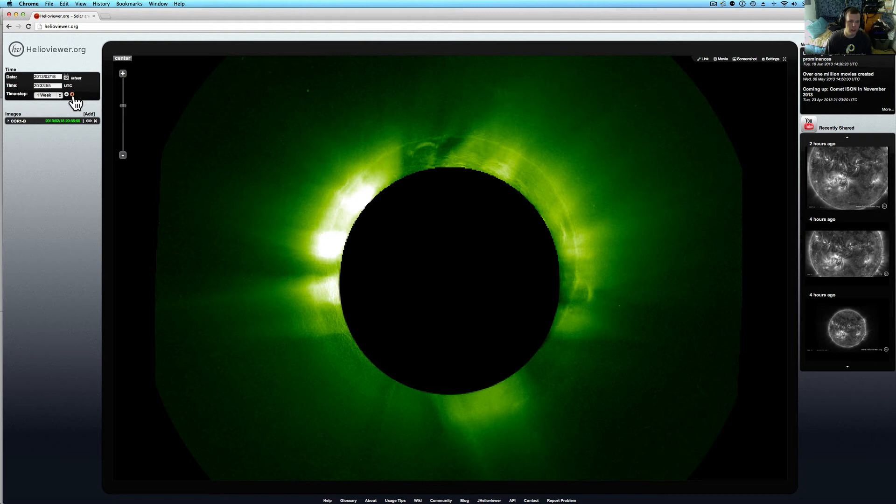
click(71, 94)
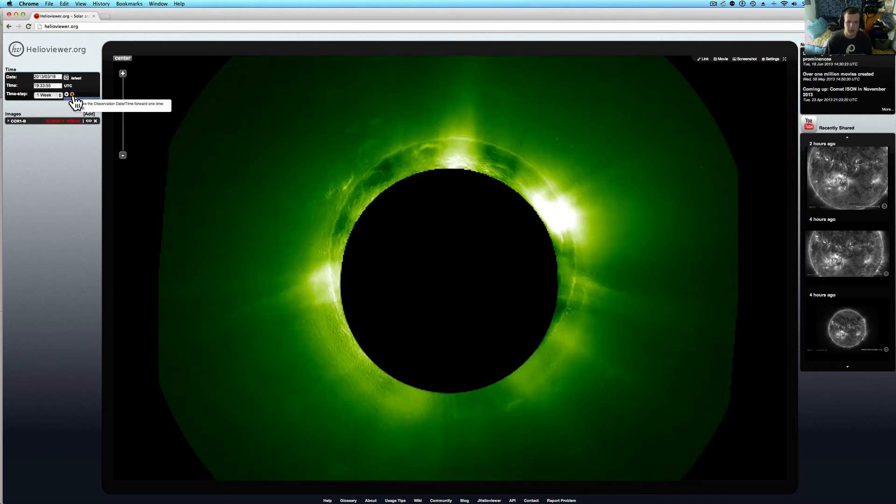
click(71, 94)
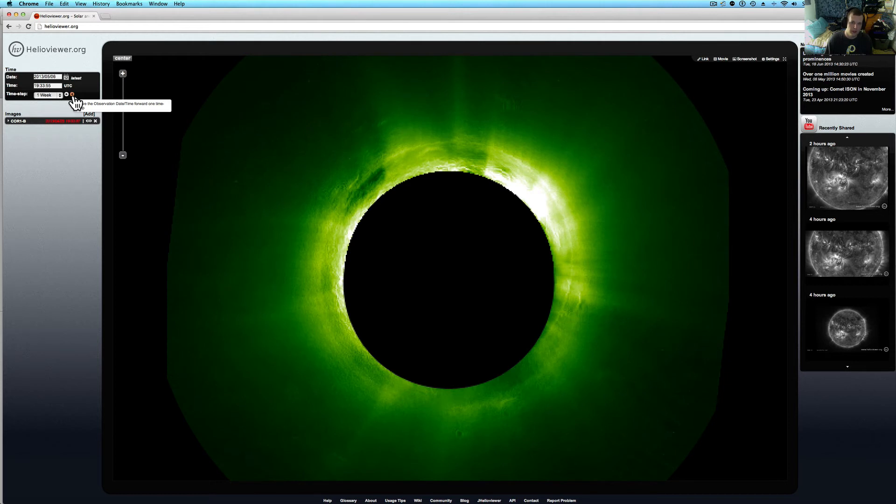
click(72, 95)
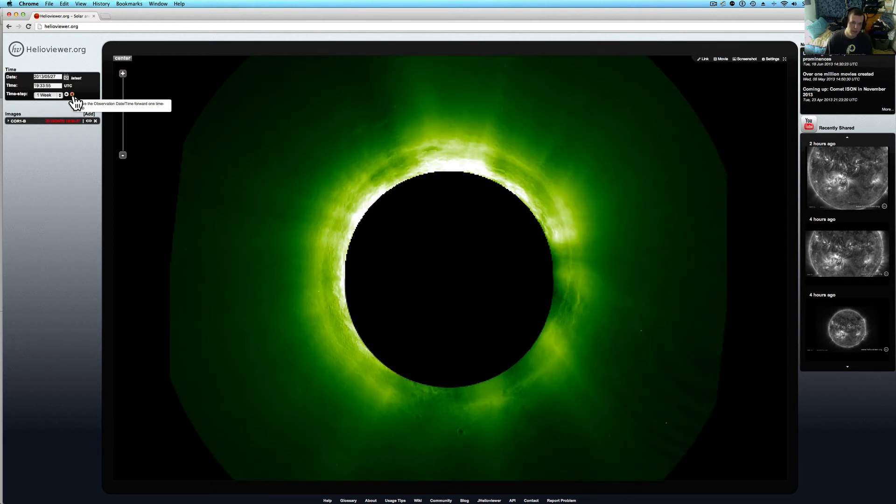
click(71, 95)
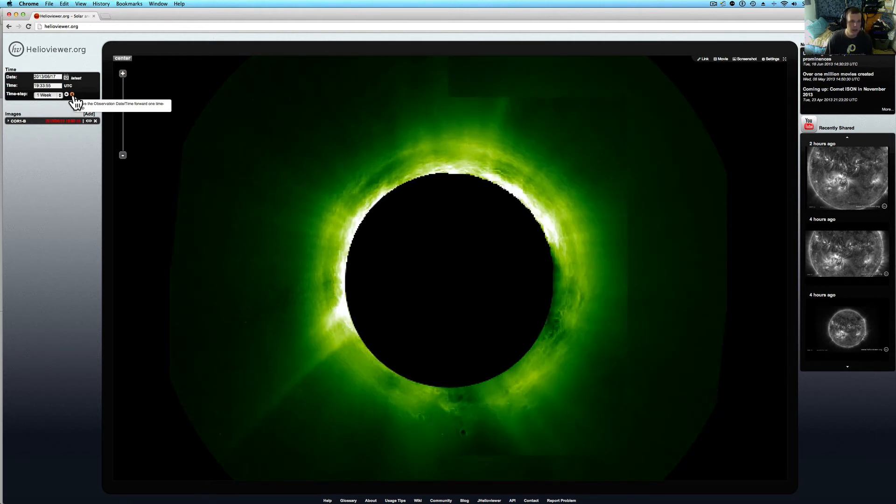
click(71, 94)
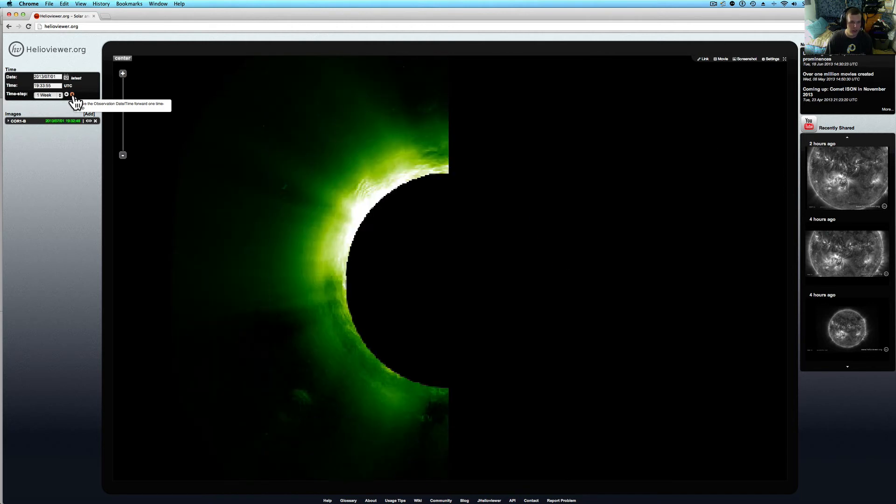
click(72, 94)
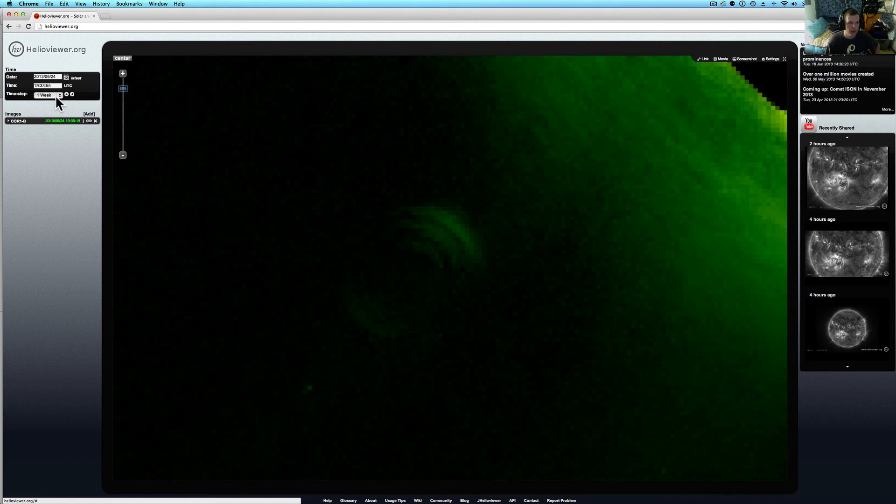
- Switch to a 12-hour time step and follow the anomaly forward nine steps
click(48, 95)
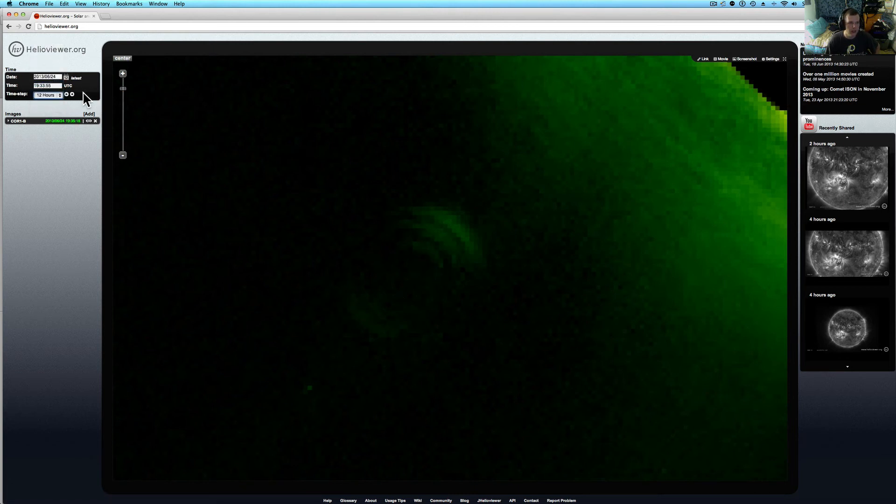
click(71, 94)
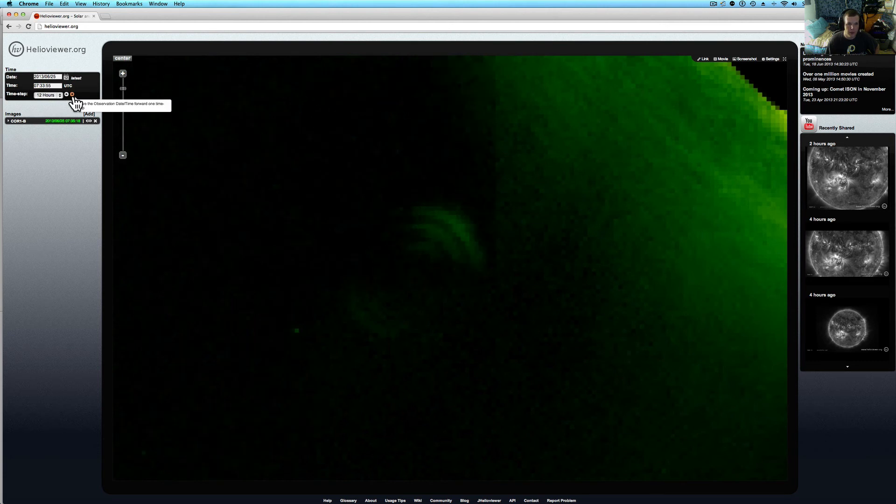
click(71, 94)
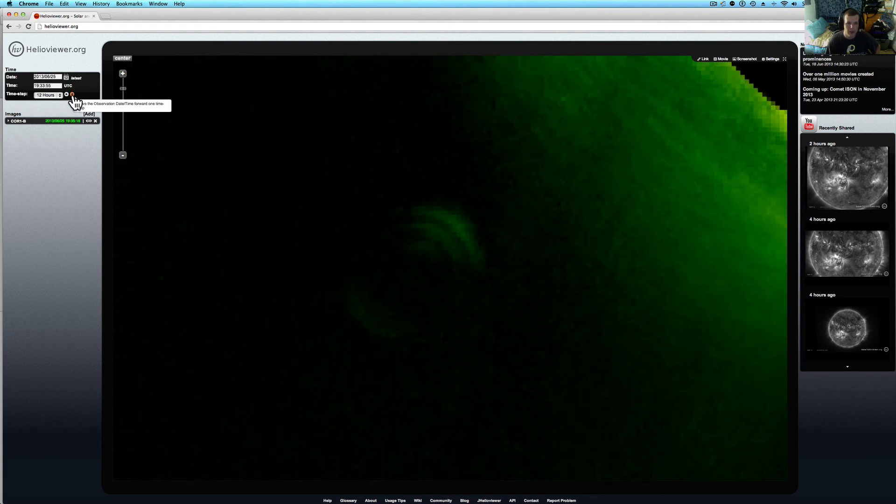
click(72, 94)
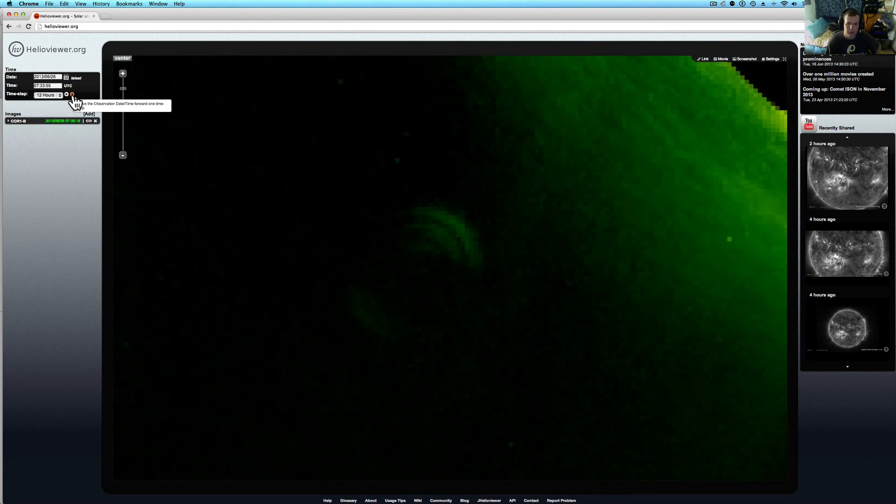
click(72, 94)
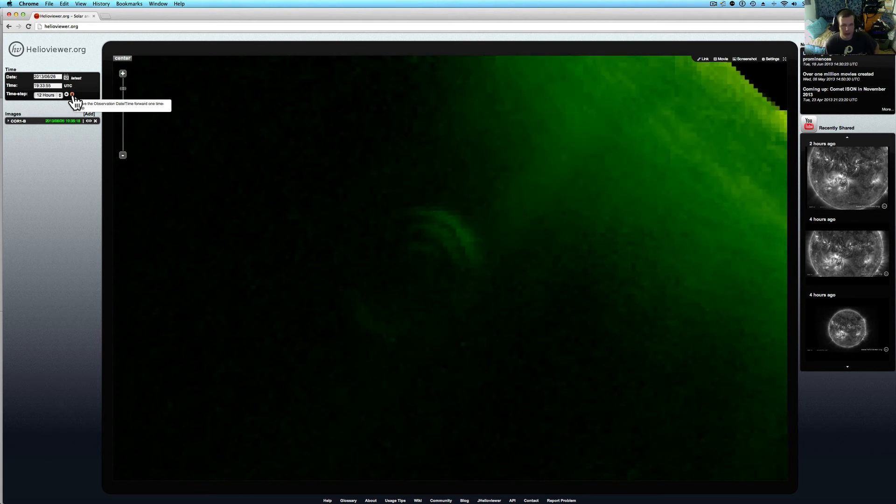
click(72, 94)
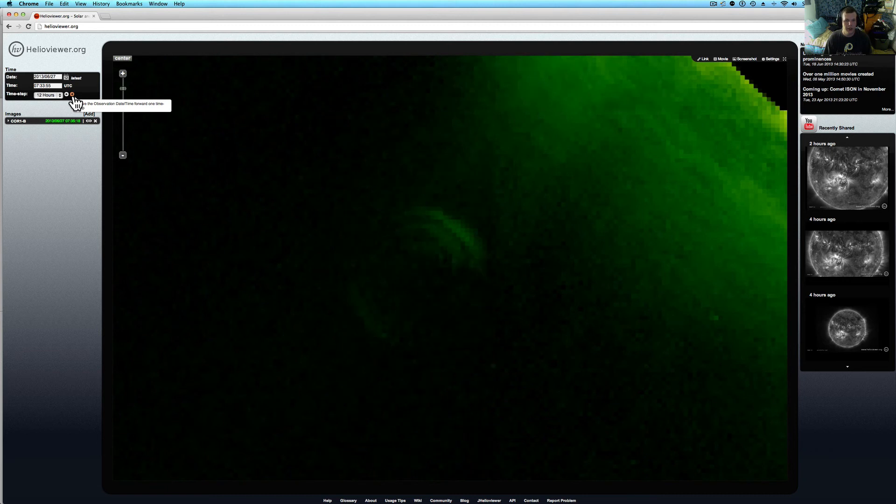
click(71, 95)
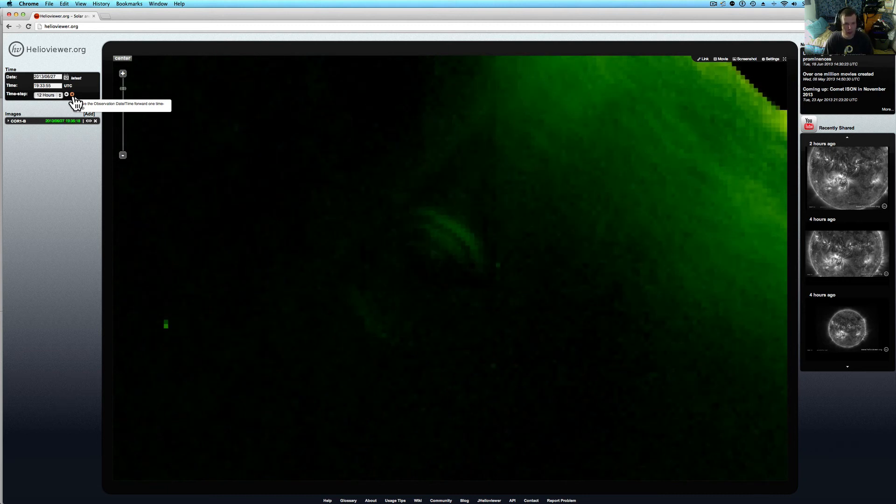
click(72, 94)
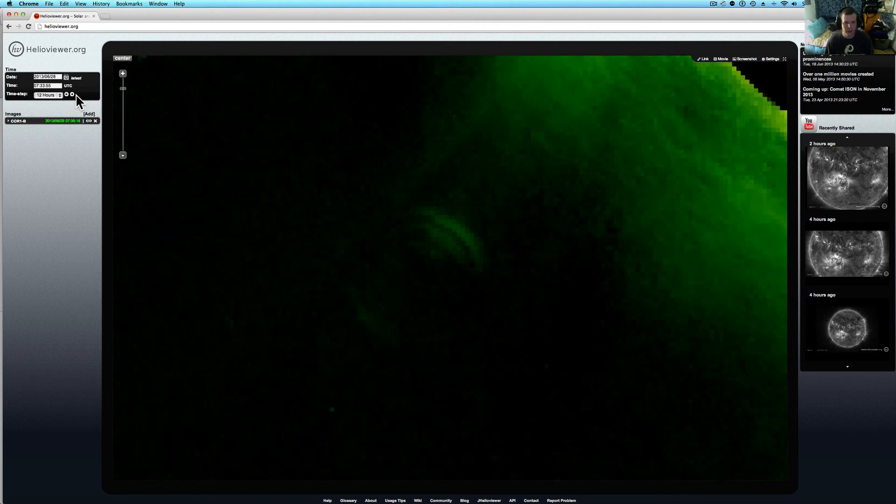
click(72, 95)
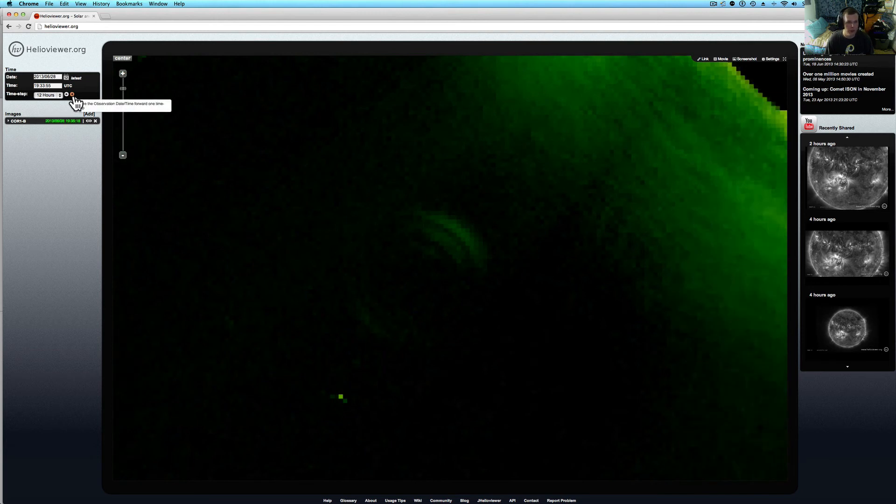
click(71, 94)
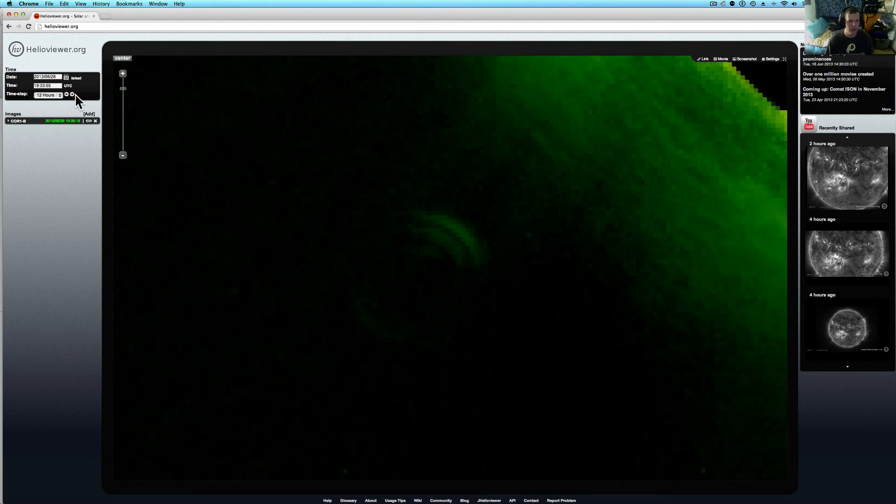
- Keep advancing in 12-hour steps to 2013/07/05 07:33 UTC
click(72, 94)
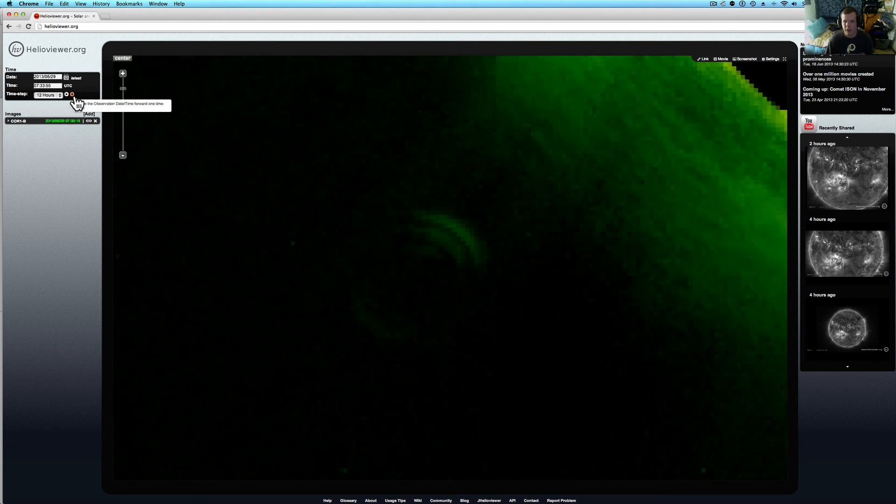
click(71, 95)
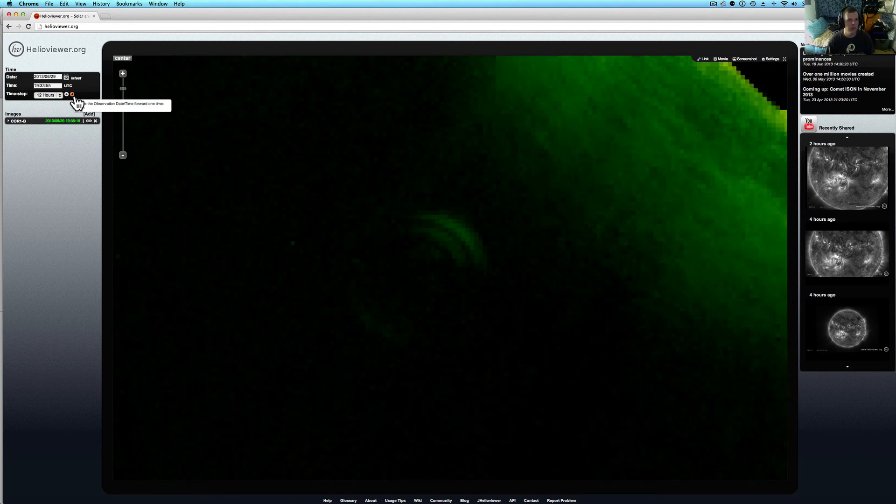
click(71, 95)
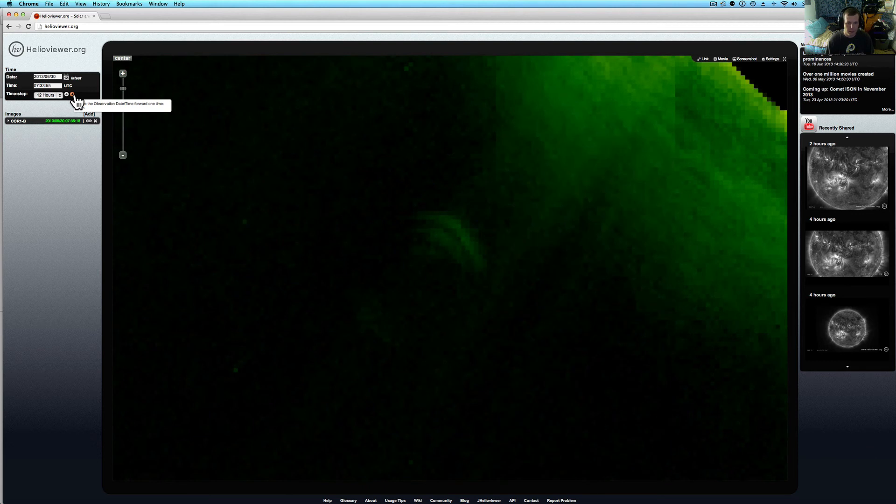
click(72, 95)
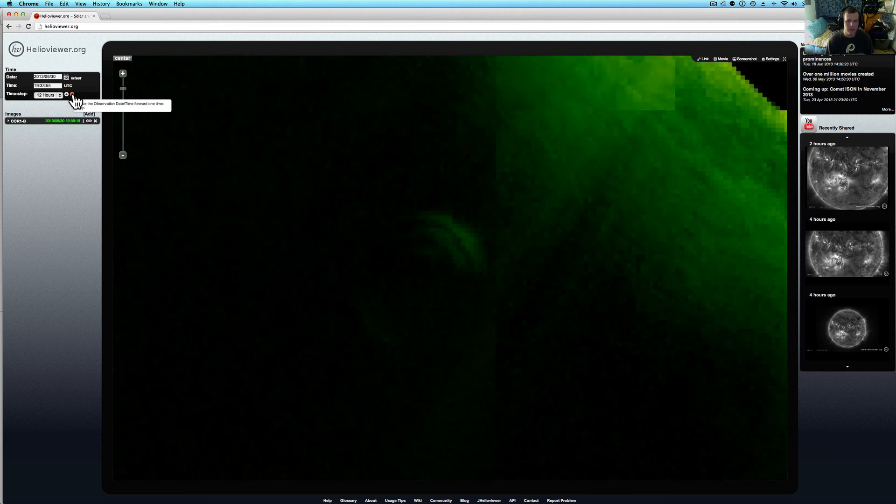
click(72, 95)
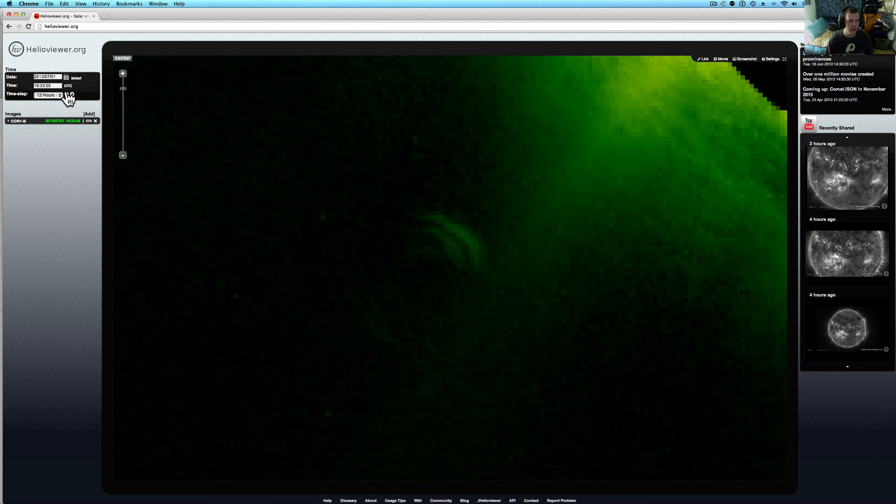
click(71, 94)
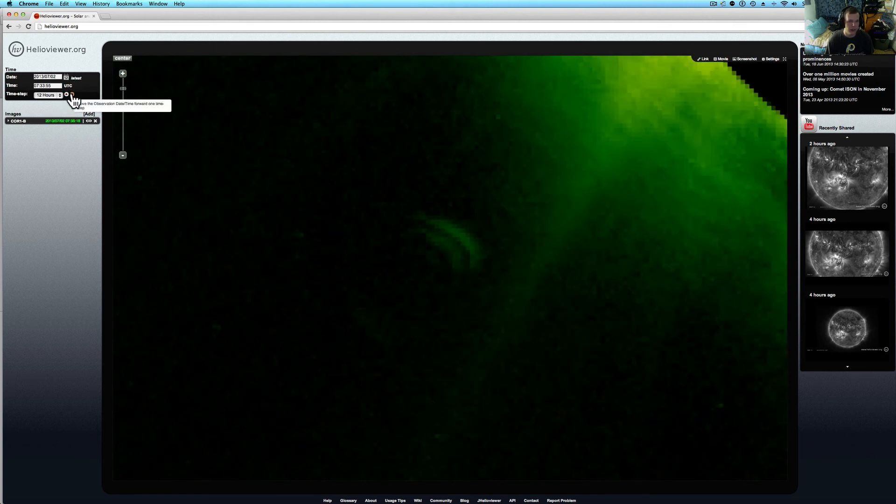
click(72, 94)
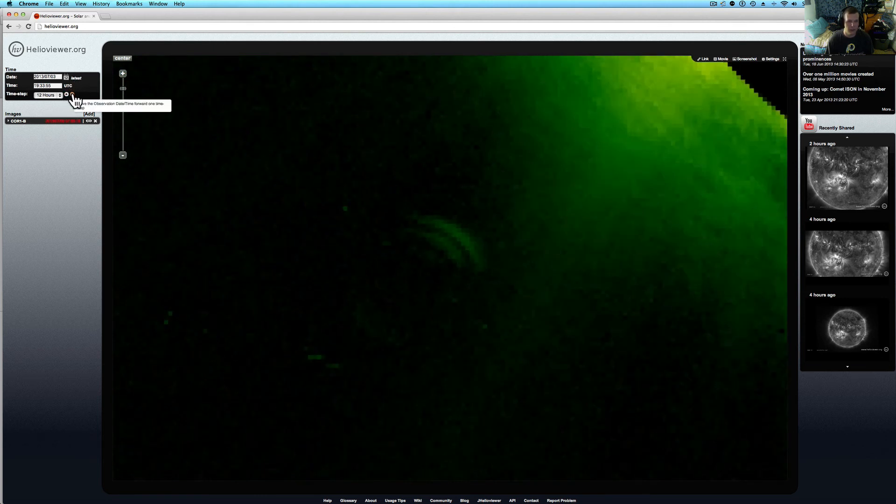
click(72, 95)
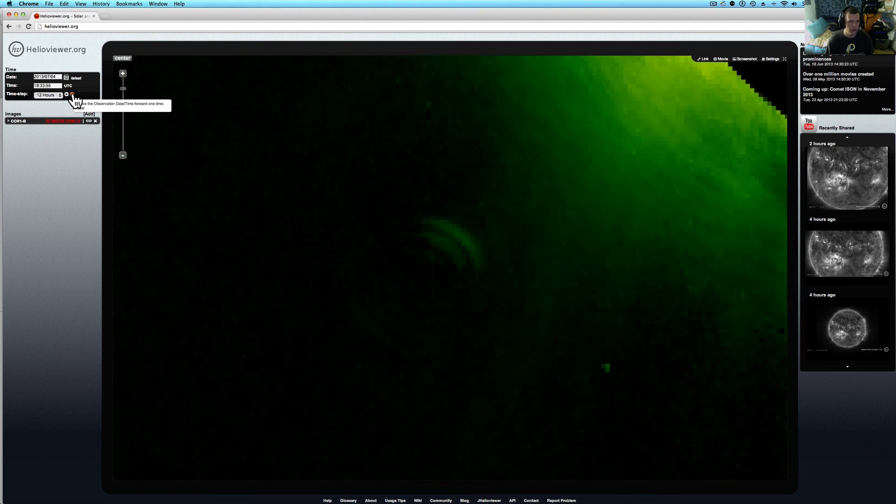
click(71, 95)
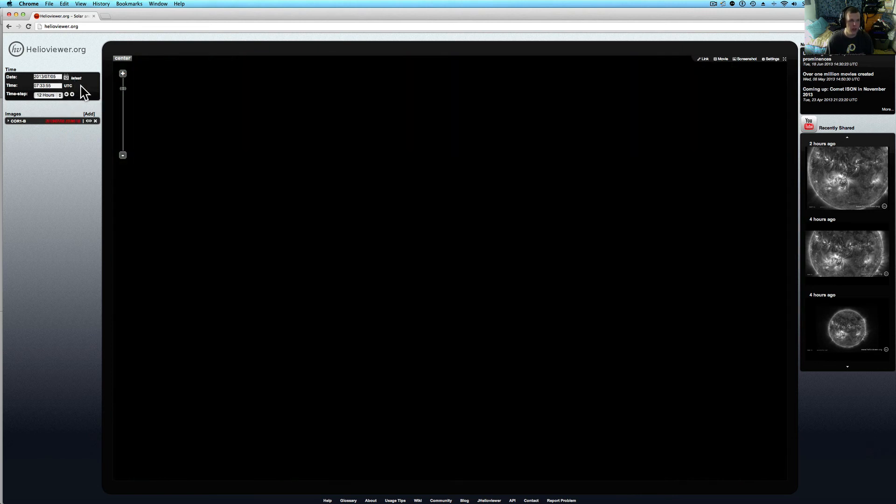
- Change the time step to 1 Day and advance one day
click(48, 94)
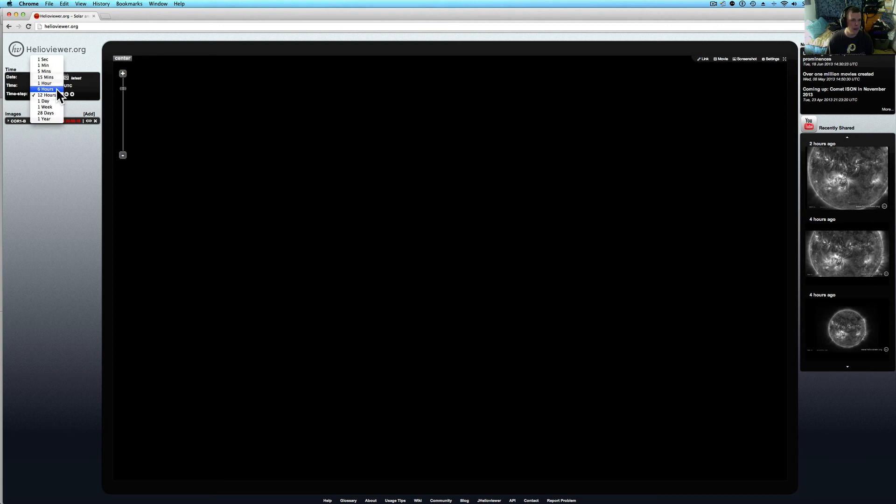
click(45, 89)
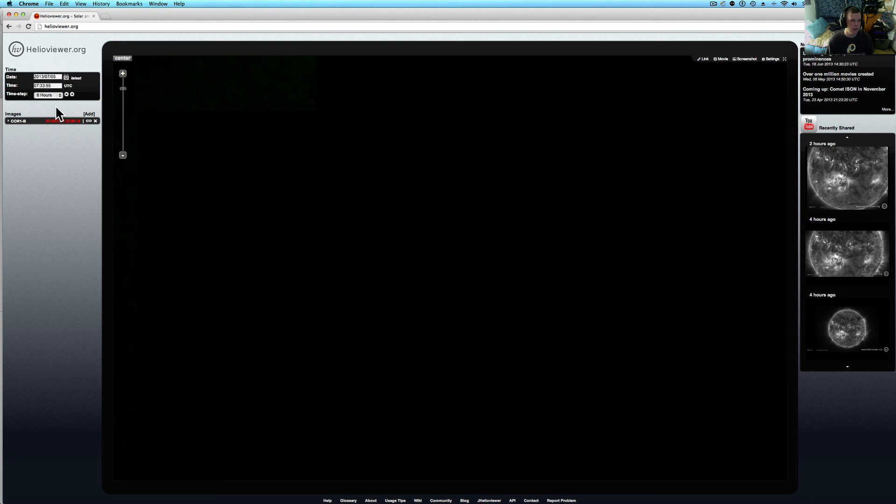
click(48, 95)
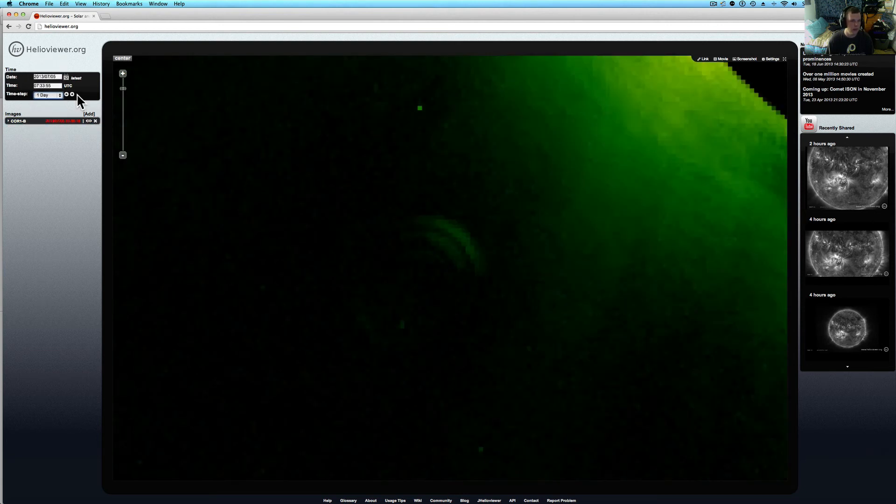
click(72, 95)
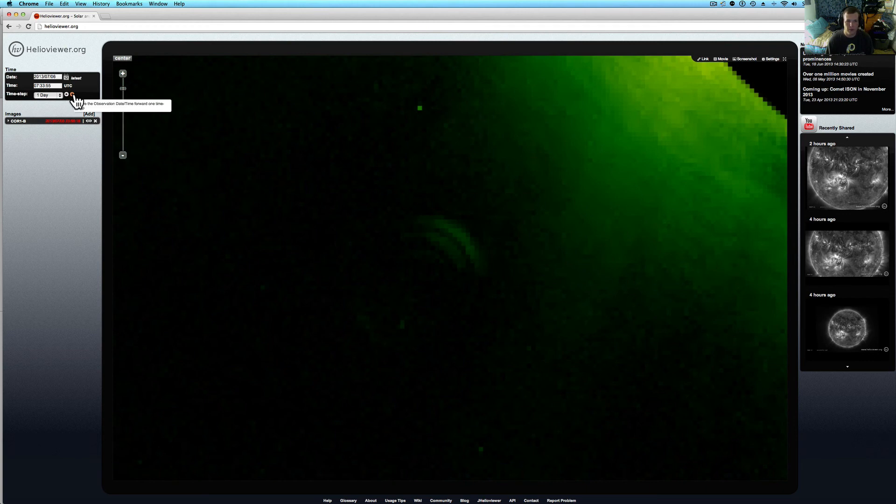
- Step back day by day through 2013/06/10 and 06/09 to 2013/06/08
click(67, 94)
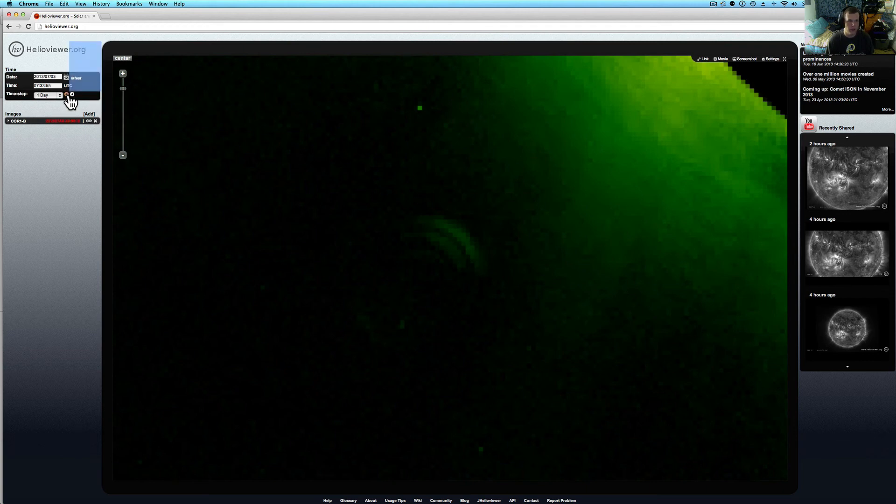
click(67, 94)
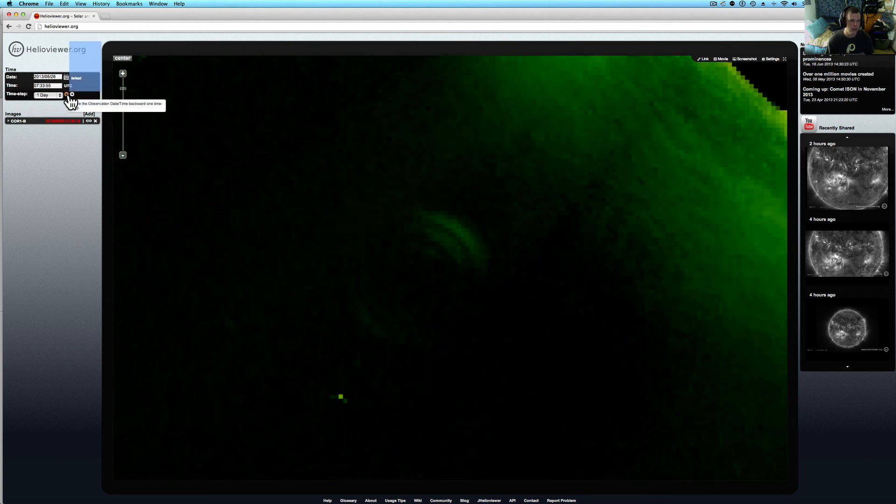
click(67, 94)
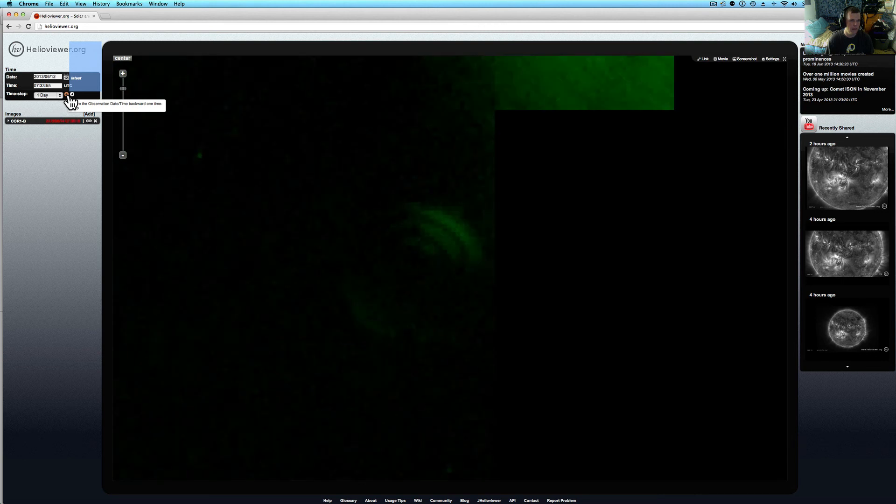
click(67, 95)
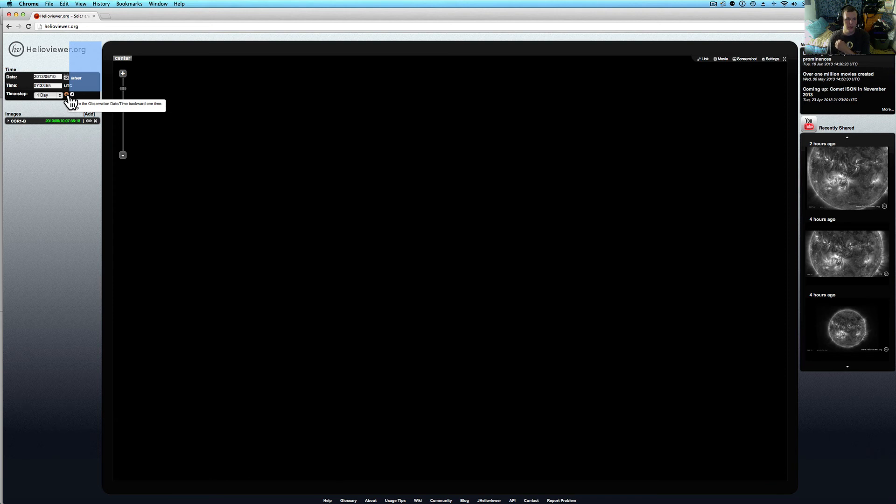
click(67, 94)
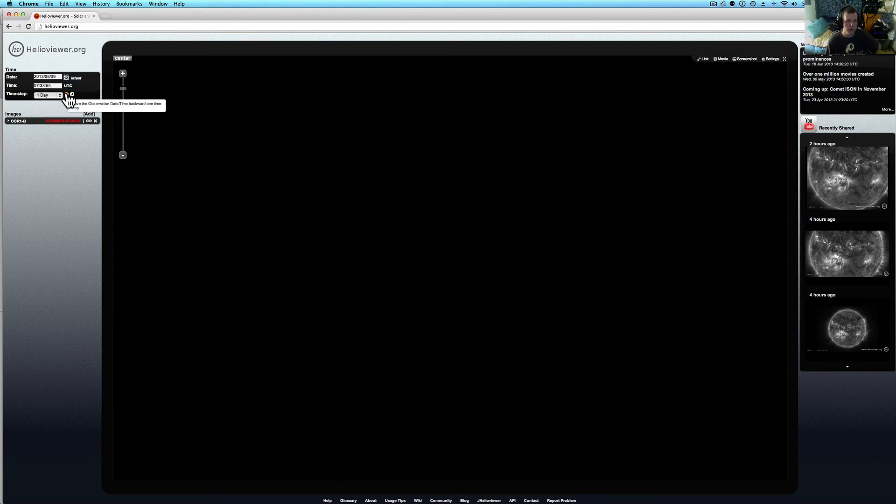
click(66, 94)
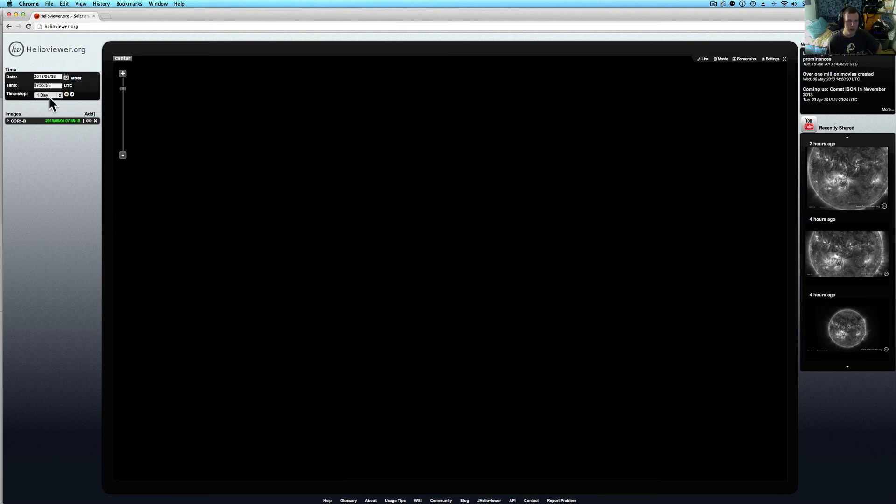
mouse_move(122, 95)
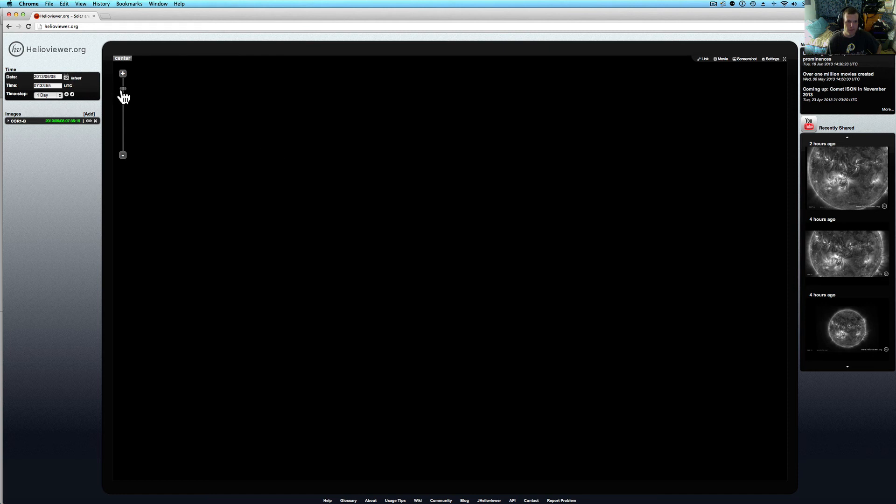
- Zoom out one level and move to the 2013/07/07 20:18 UTC image
click(51, 120)
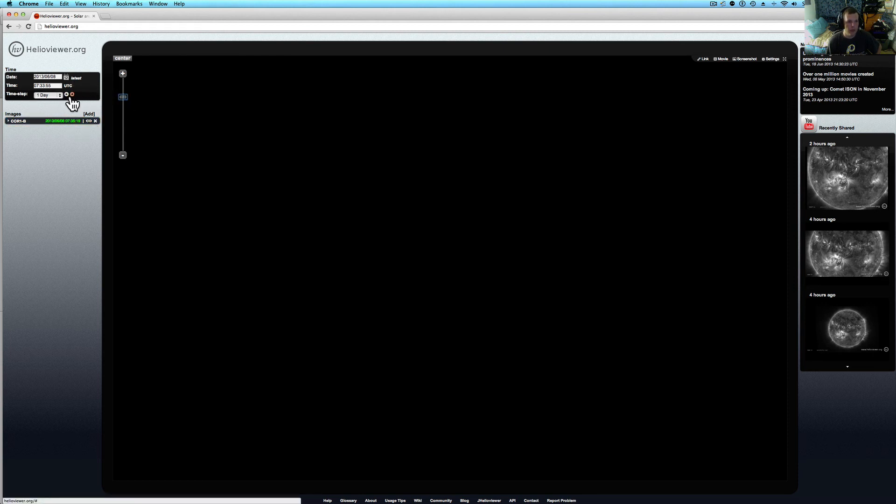
click(66, 95)
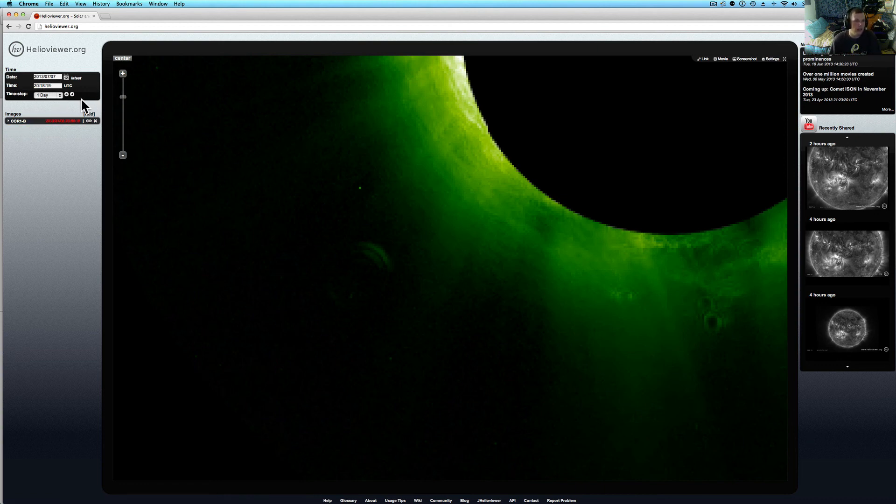
- Step back a day, switch to weekly steps, then go back week by week to 2013/05/11
click(67, 94)
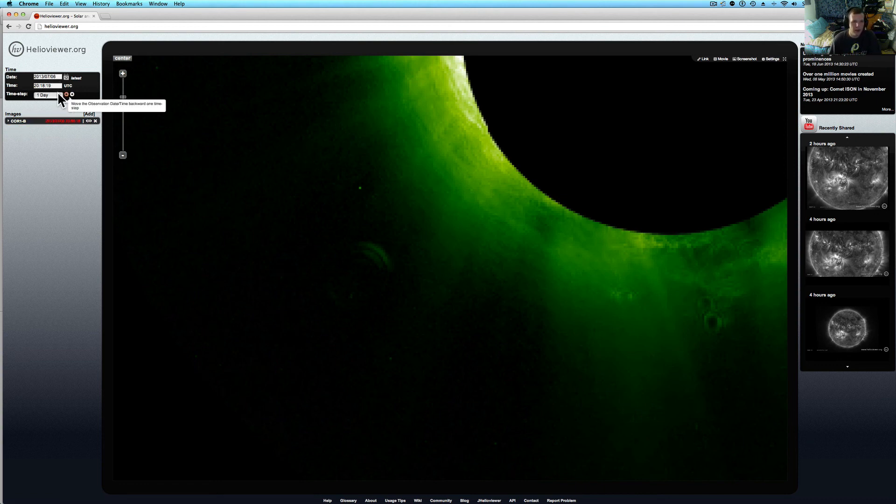
click(47, 94)
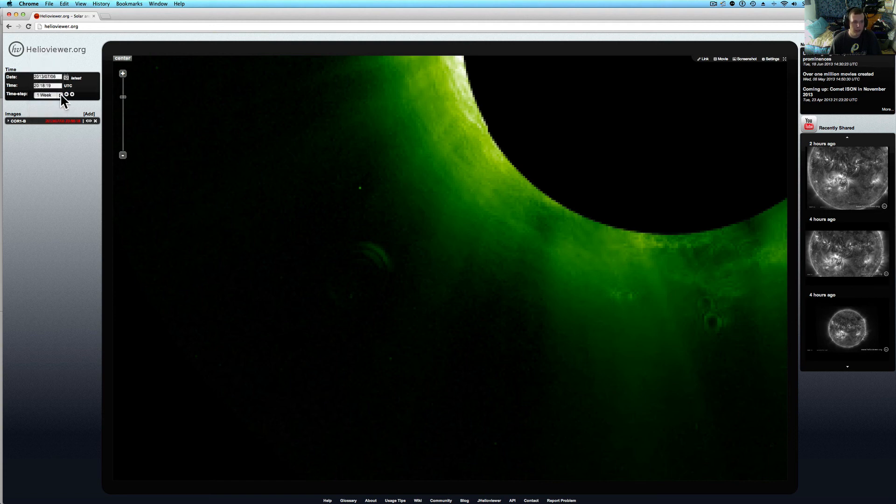
click(66, 95)
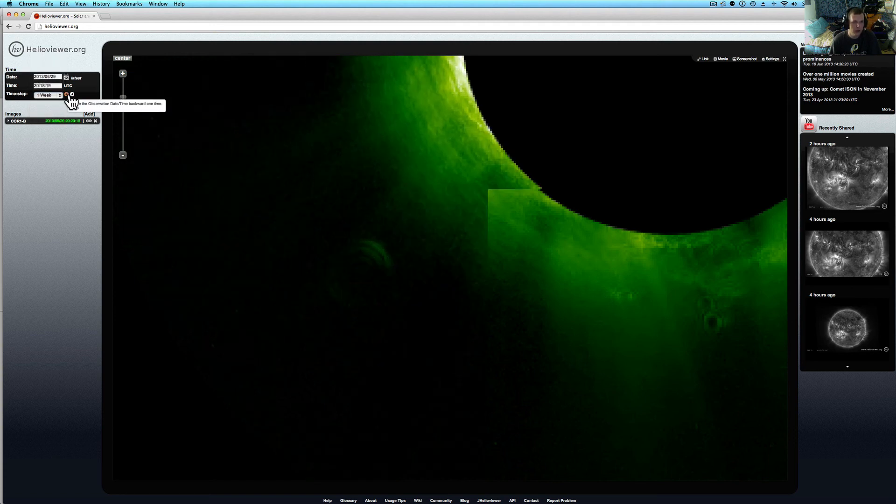
click(67, 95)
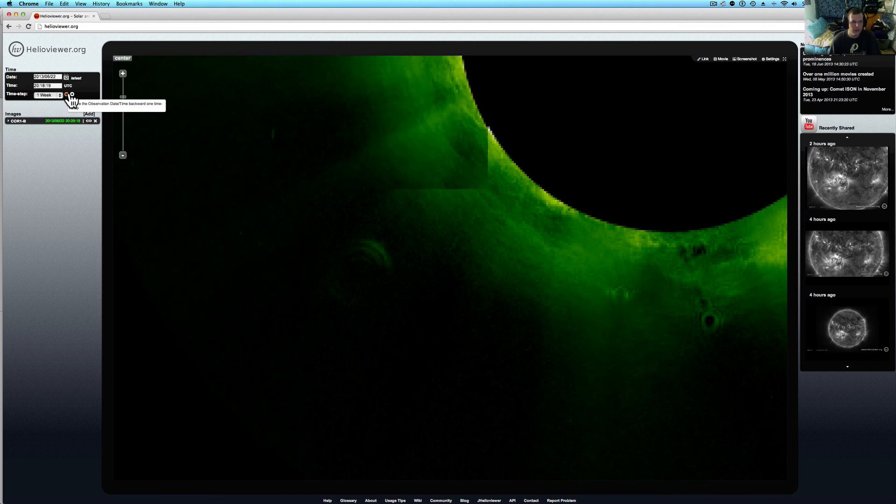
click(61, 95)
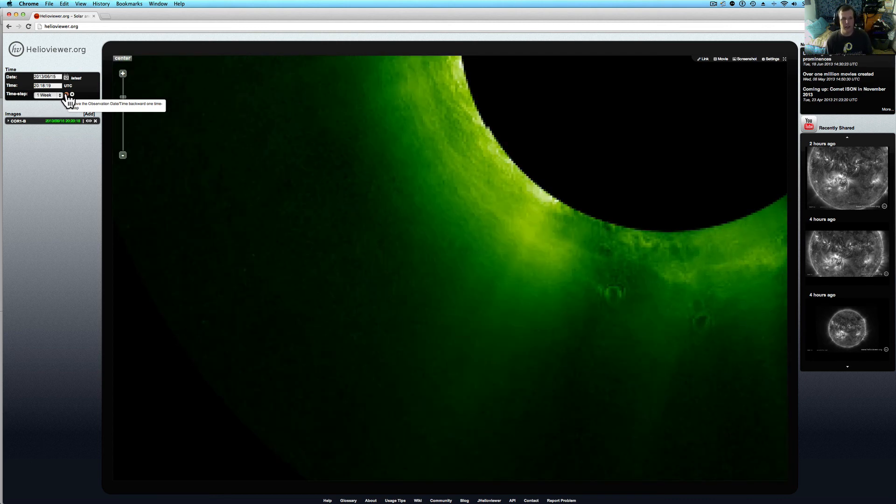
click(67, 94)
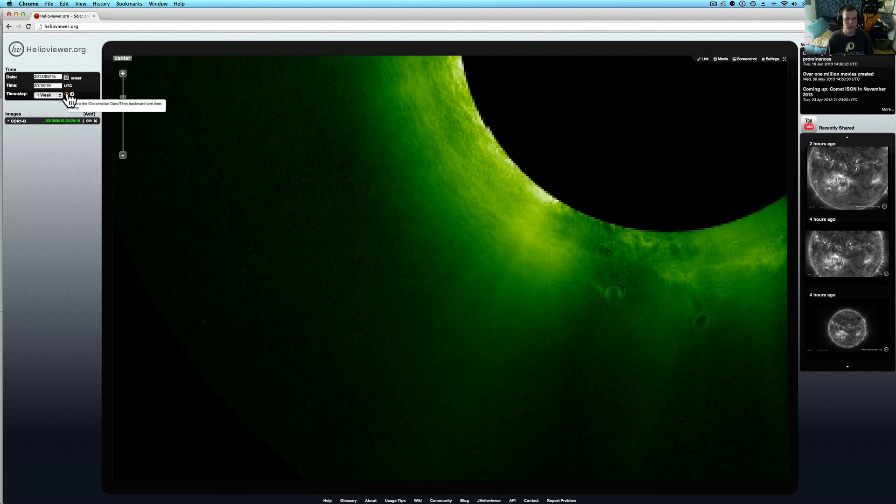
click(67, 94)
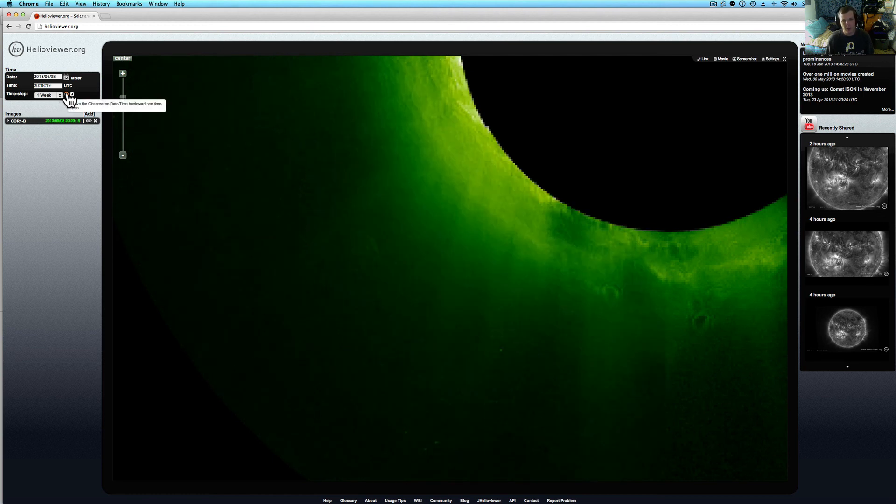
click(67, 95)
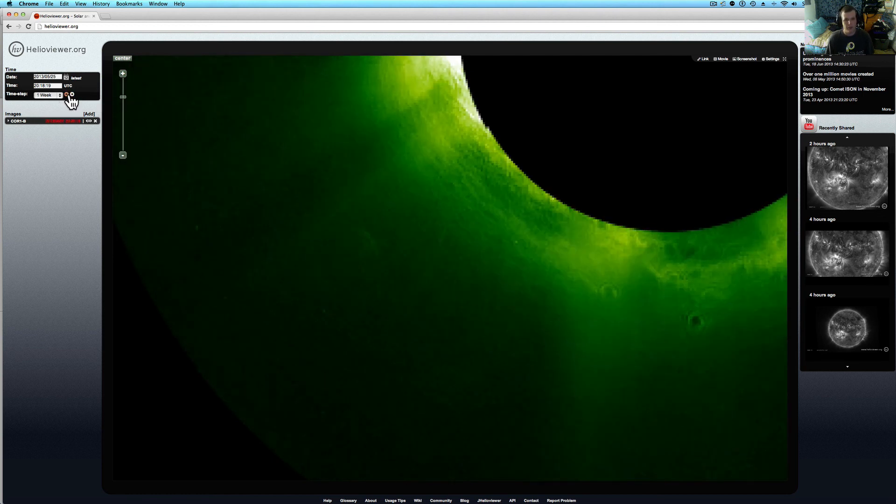
click(66, 95)
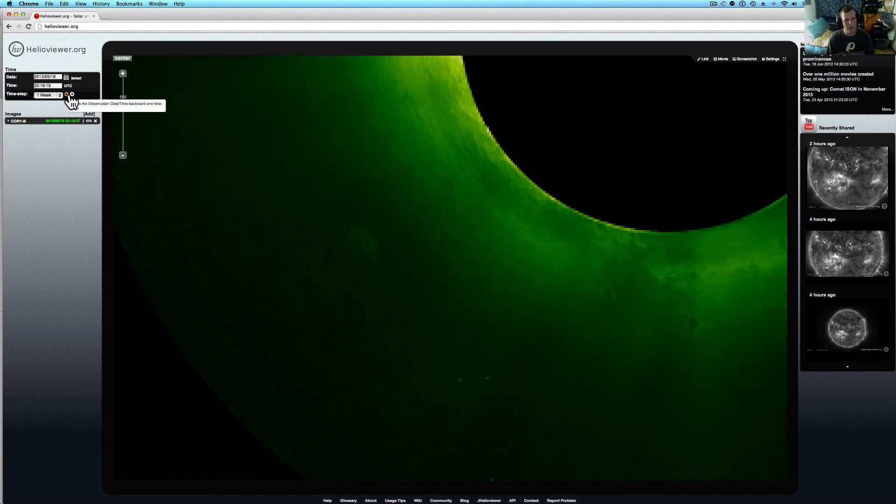
click(66, 95)
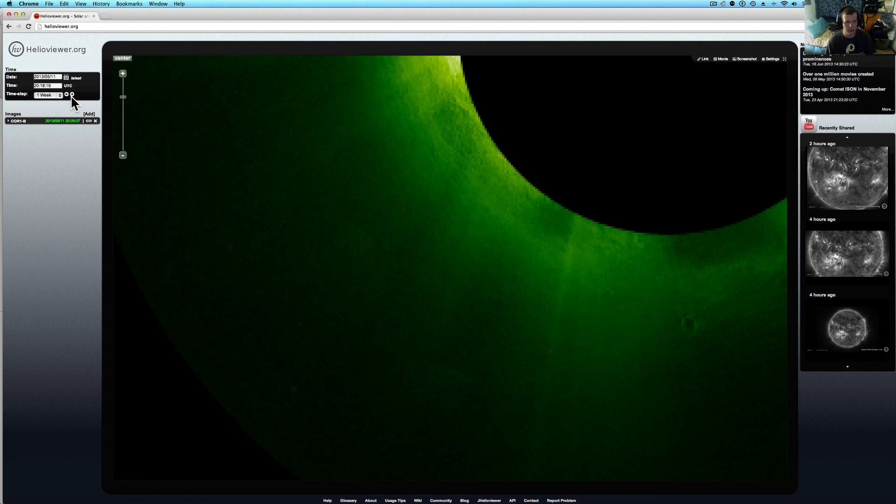
mouse_move(127, 109)
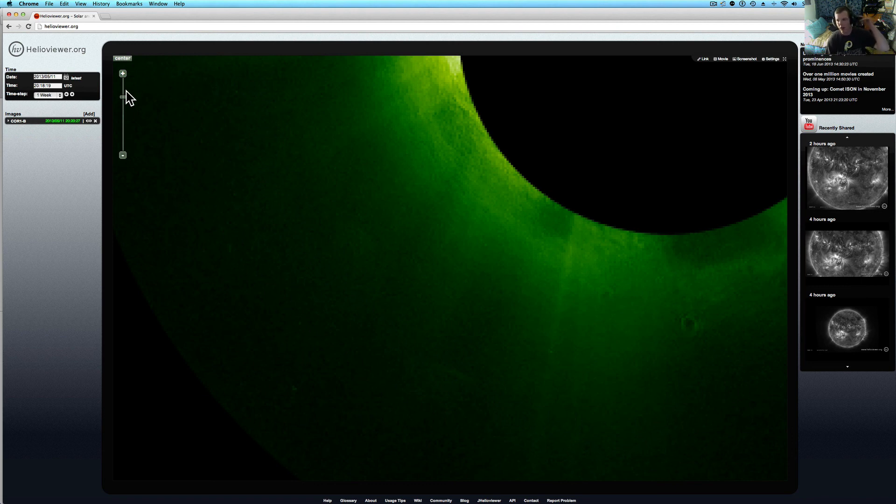
mouse_move(196, 104)
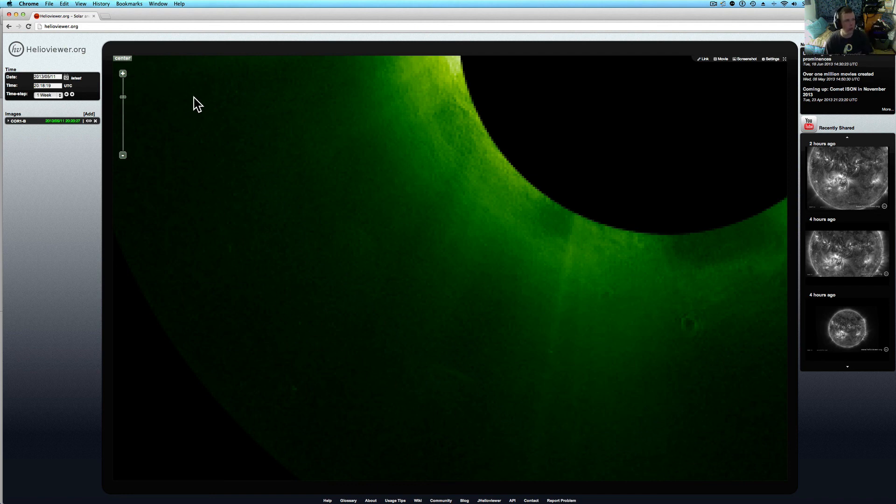
mouse_move(345, 156)
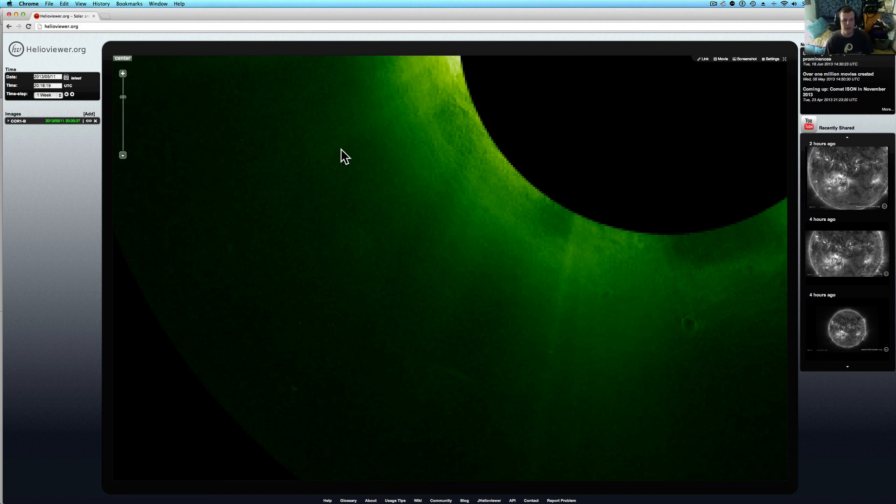
mouse_move(464, 96)
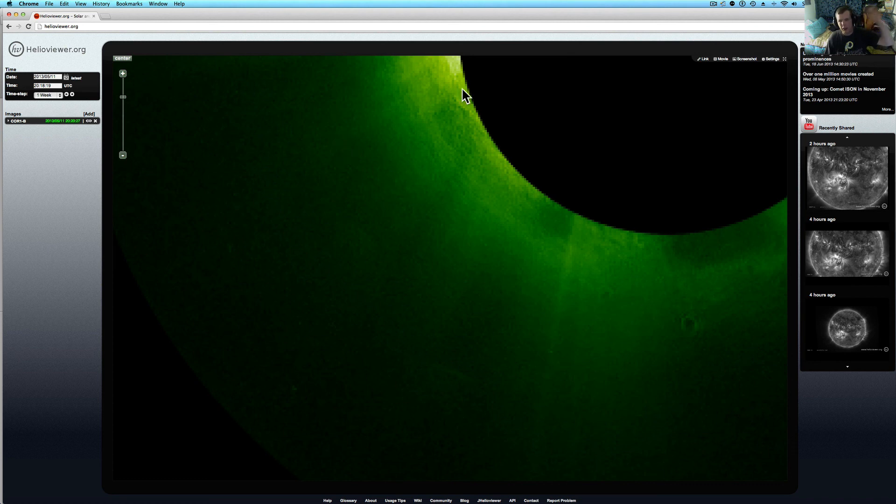
- Click the top-right window control after reviewing the 2013/05/11 image
click(714, 4)
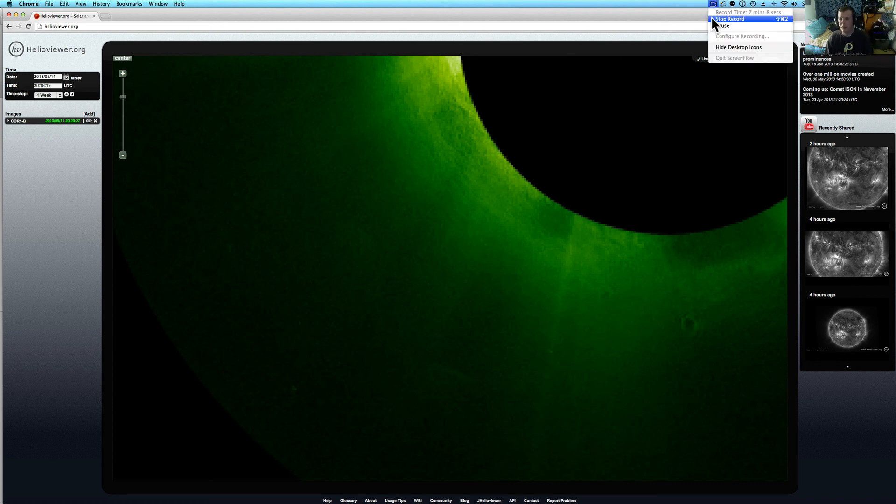